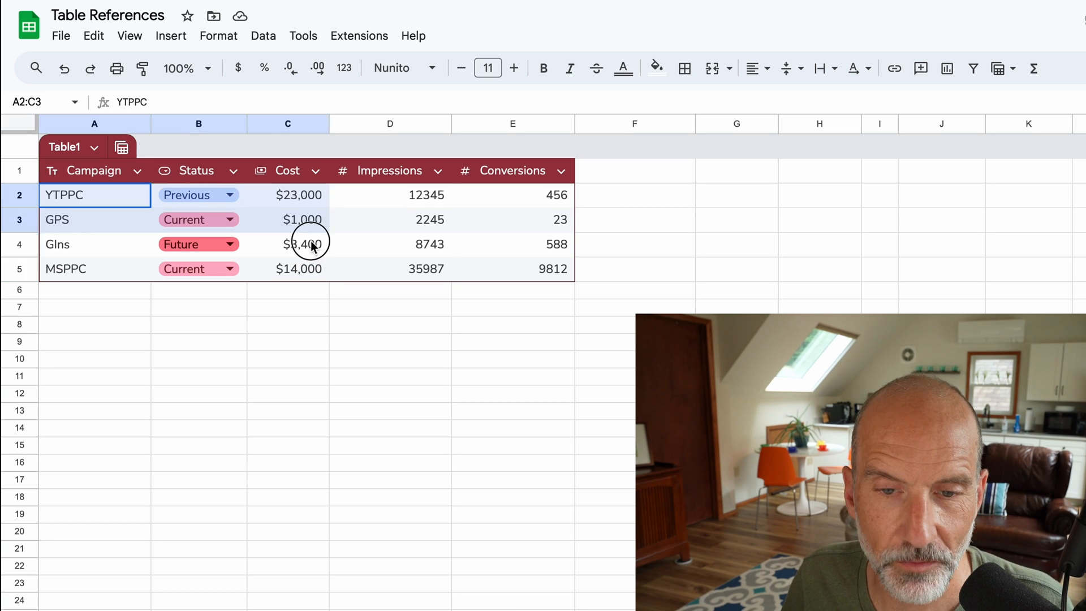
Step: Browse the Cost column options and table name, then settle on cell B8 below the table
click(317, 171)
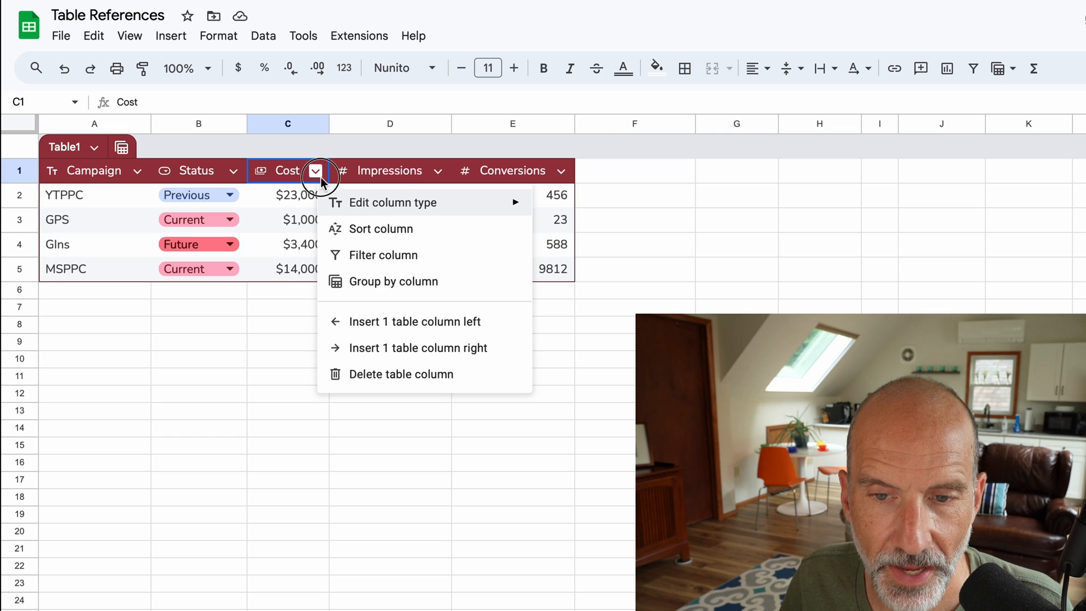
click(441, 170)
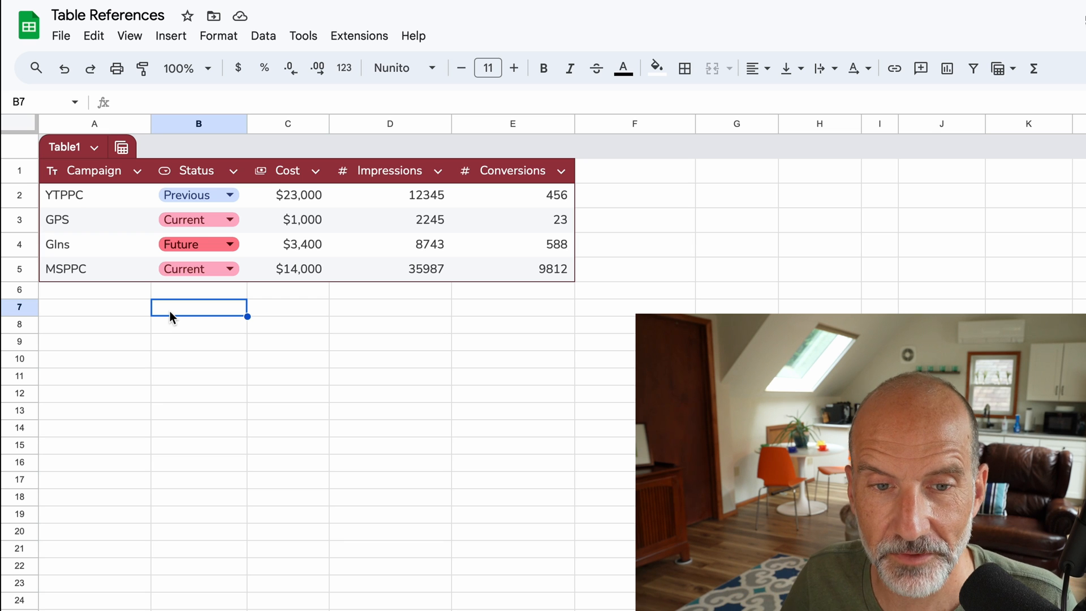
double_click(63, 147)
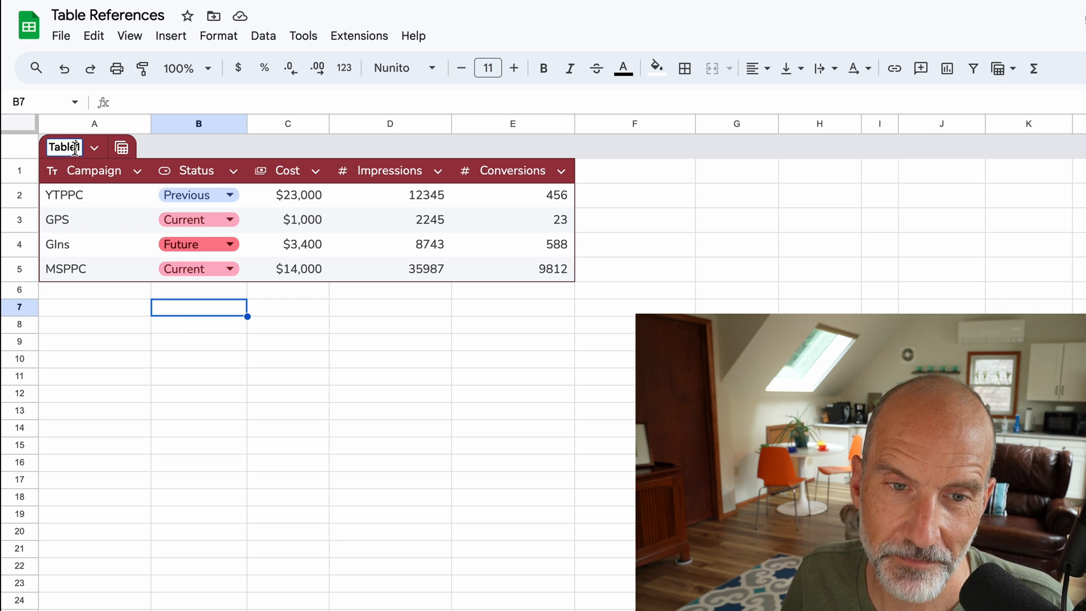
click(196, 171)
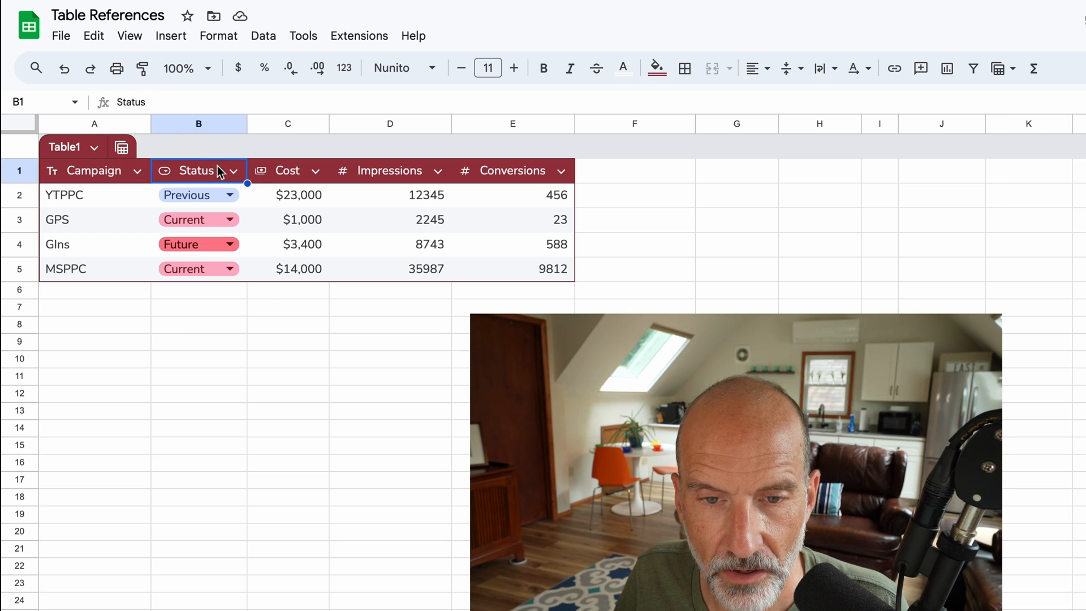
click(199, 324)
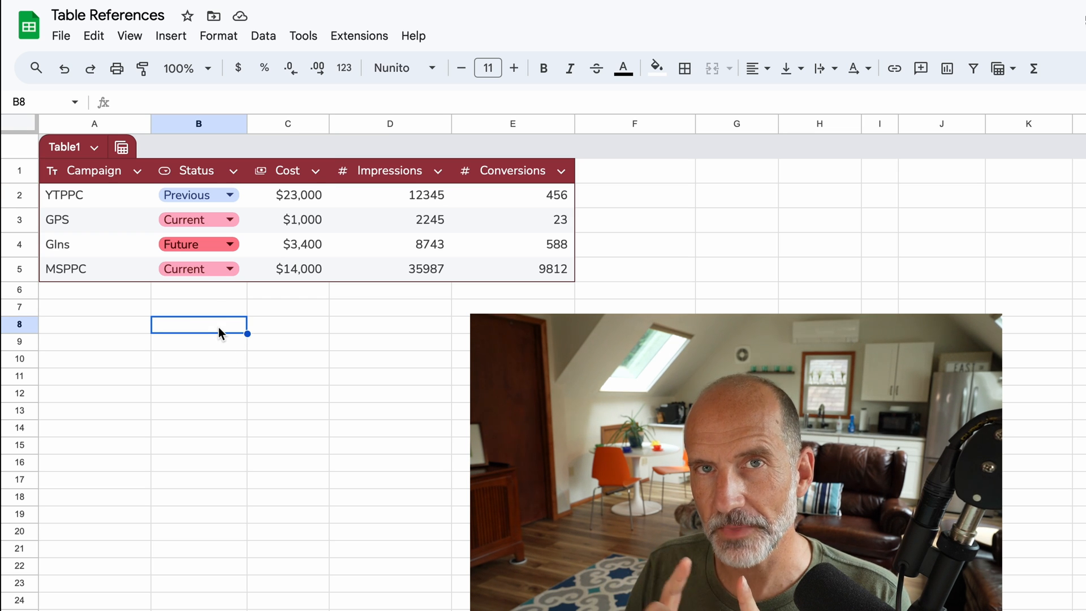
Step: Enter =Table1 in B8 via autocomplete, which returns a #VALUE! error
text(=)
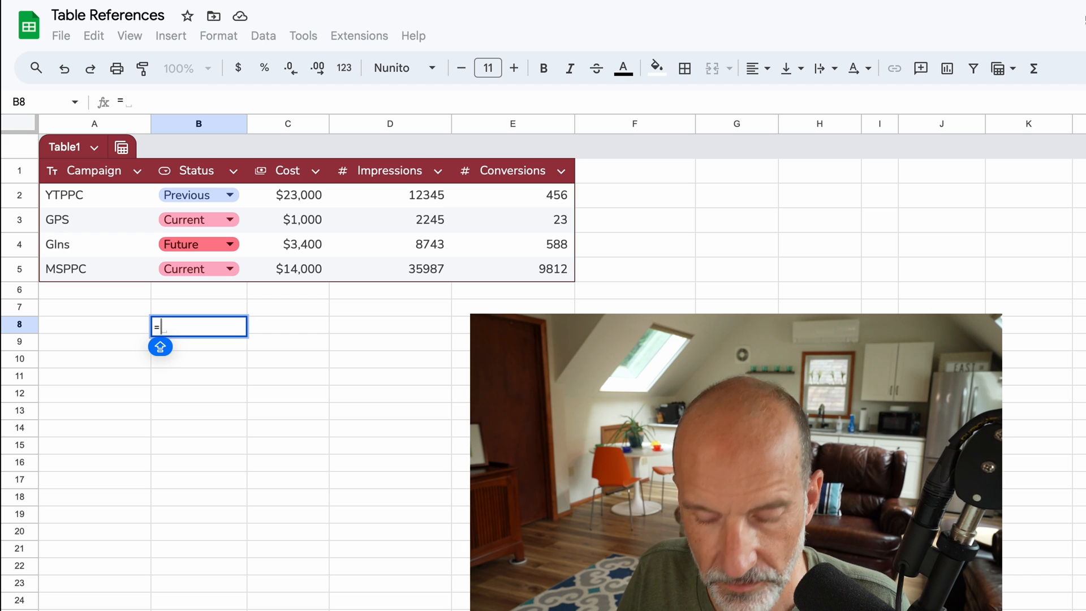
text(T)
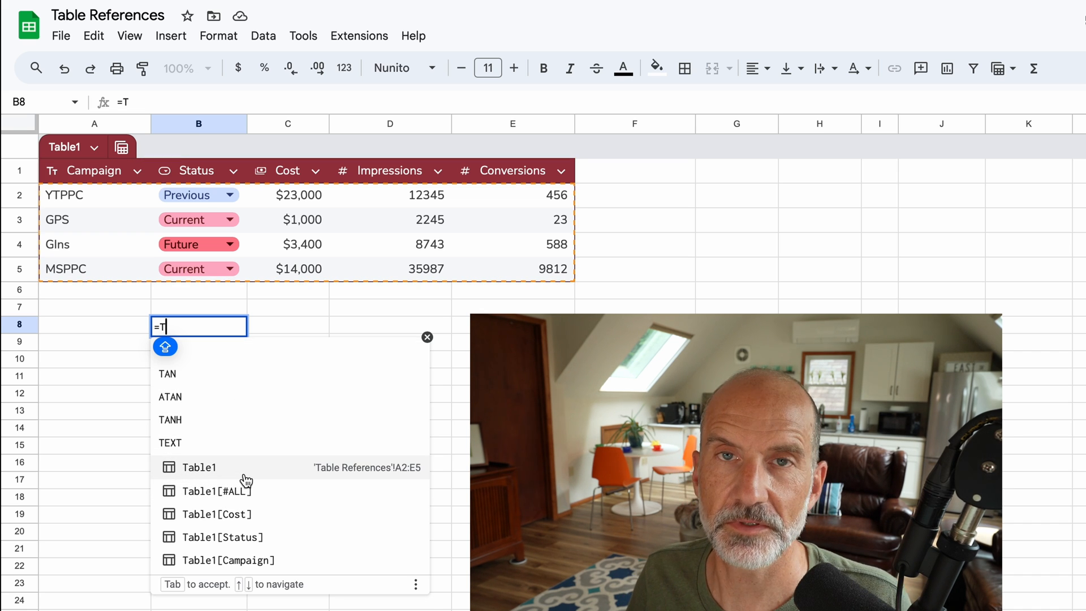
click(198, 467)
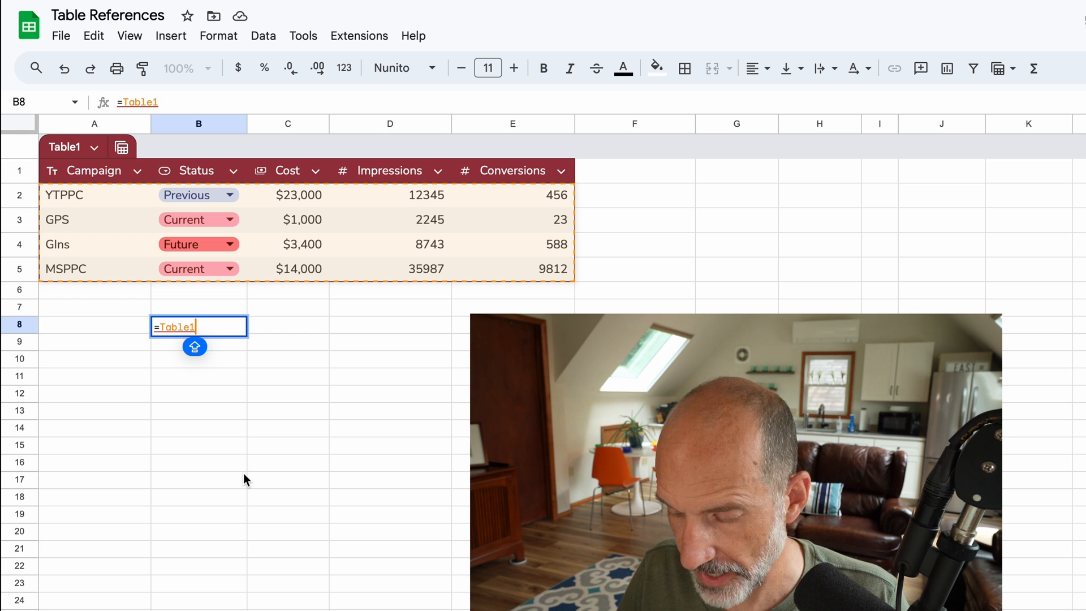
key(enter)
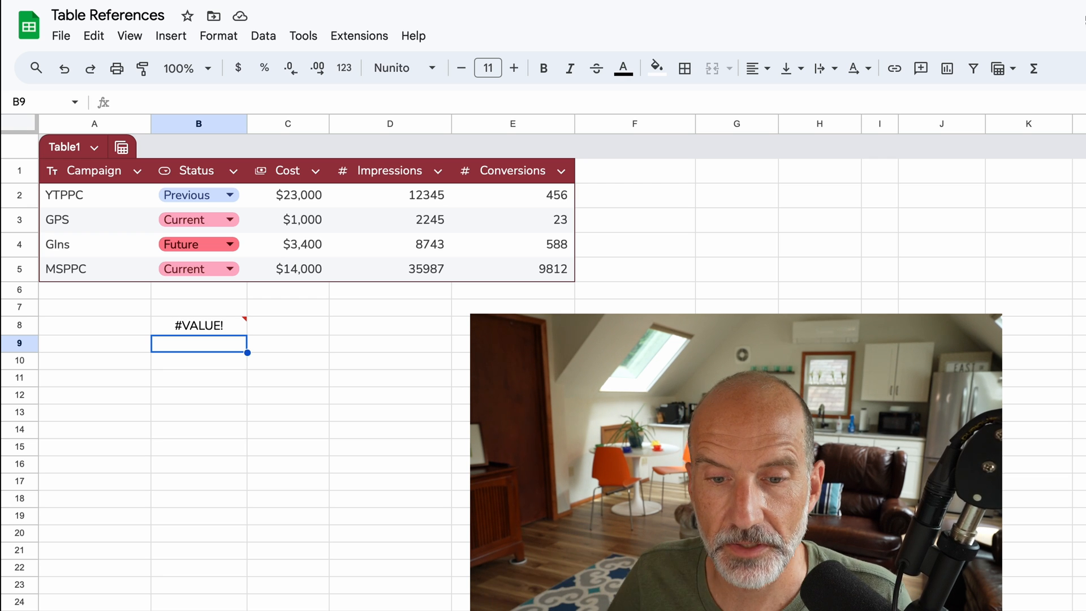
Step: Wrap B8's reference as =ARRAYFORMULA(Table1) so it spills the four data rows
click(199, 325)
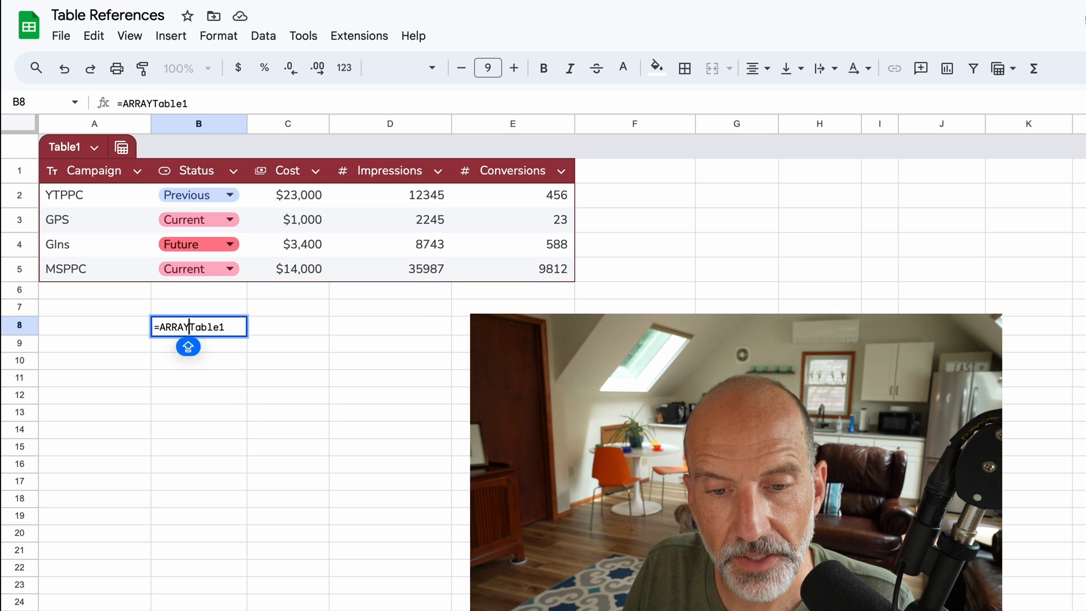
text(FORMULA()
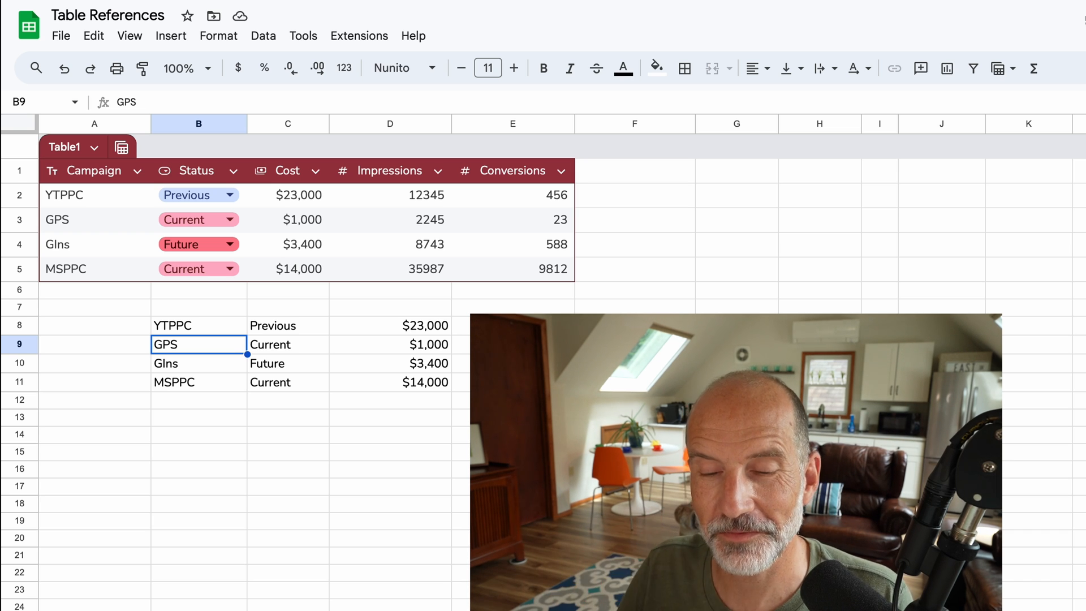
Step: Change B8's reference to Table1[#ALL] so the spill includes the Campaign, Status, Cost headers
click(199, 324)
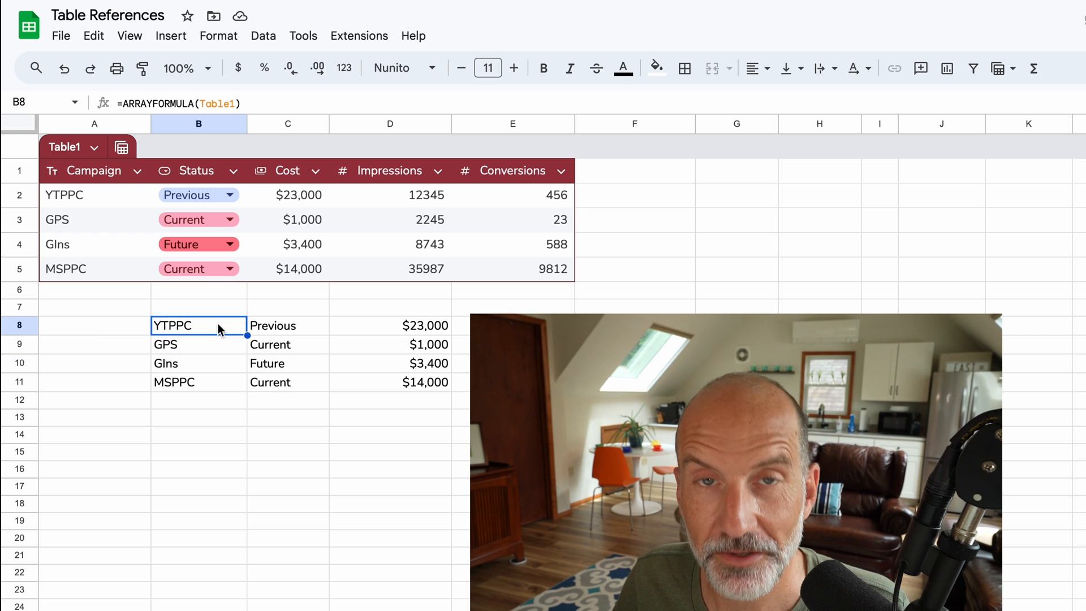
double_click(199, 326)
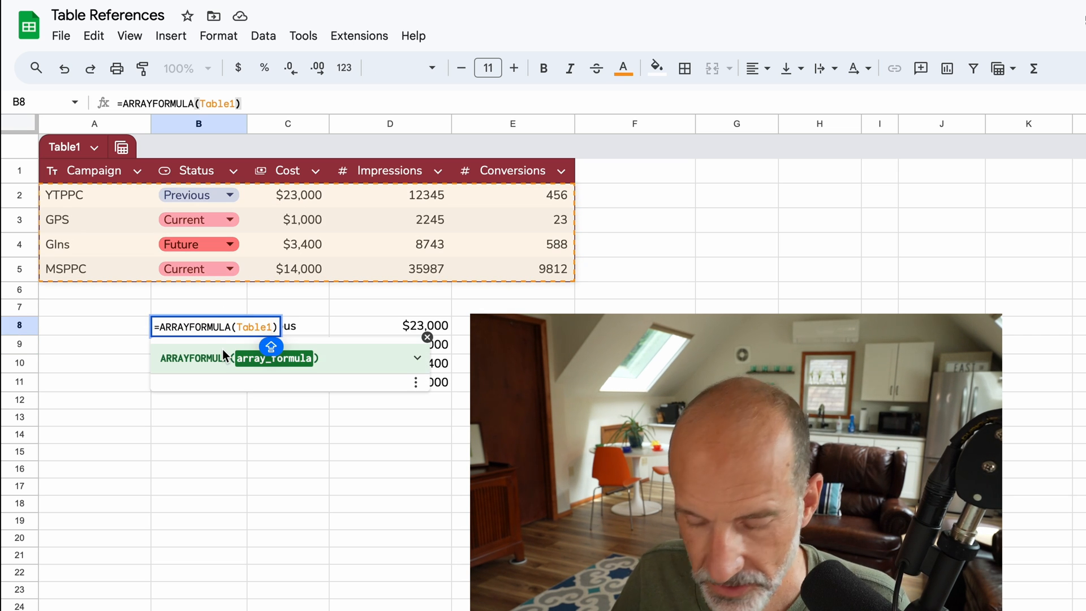
text([)
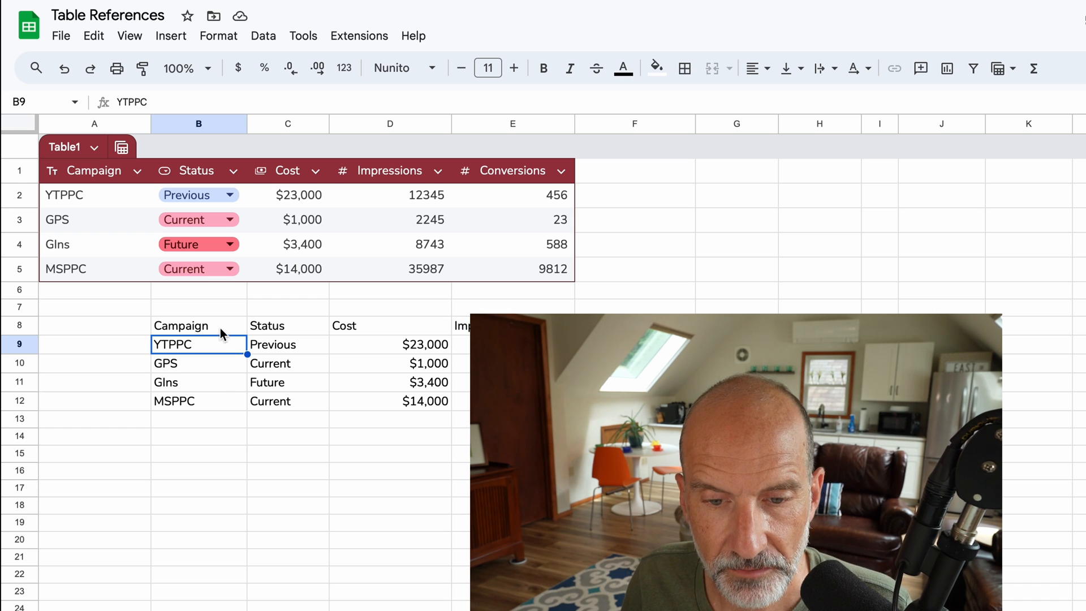
Step: Make B8 =ARRAYFORMULA(Table1[Cost]), listing 23000, 1000, 3400 and 14000
text(=ARRAYFORMULA(Table1[#ALL]))
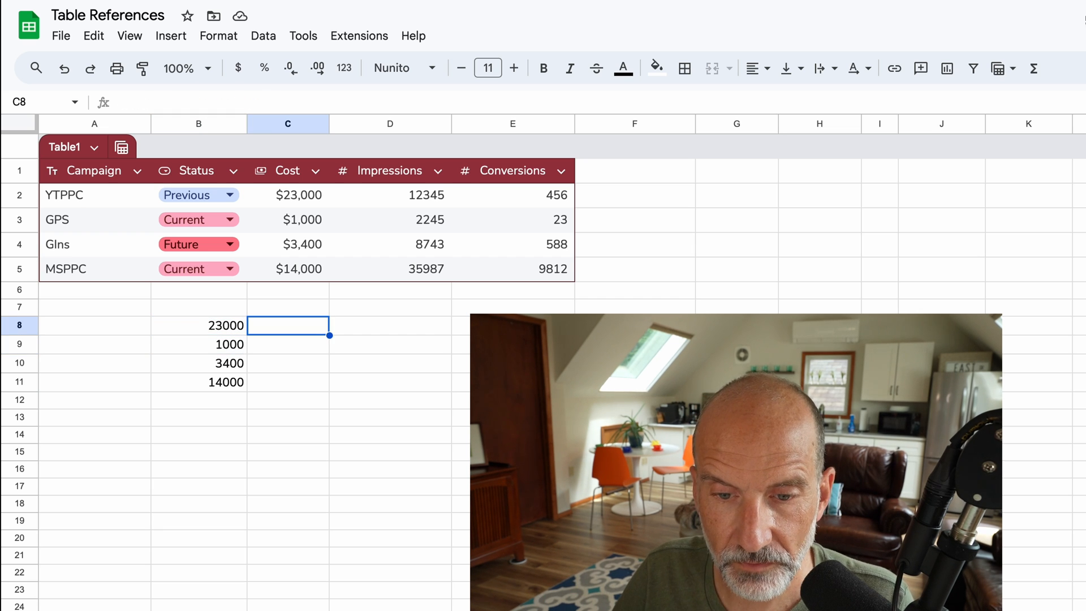
Step: Enter =ARRAYFORMULA(C2:C5) in C8, listing the same four costs beside column B
text(=)
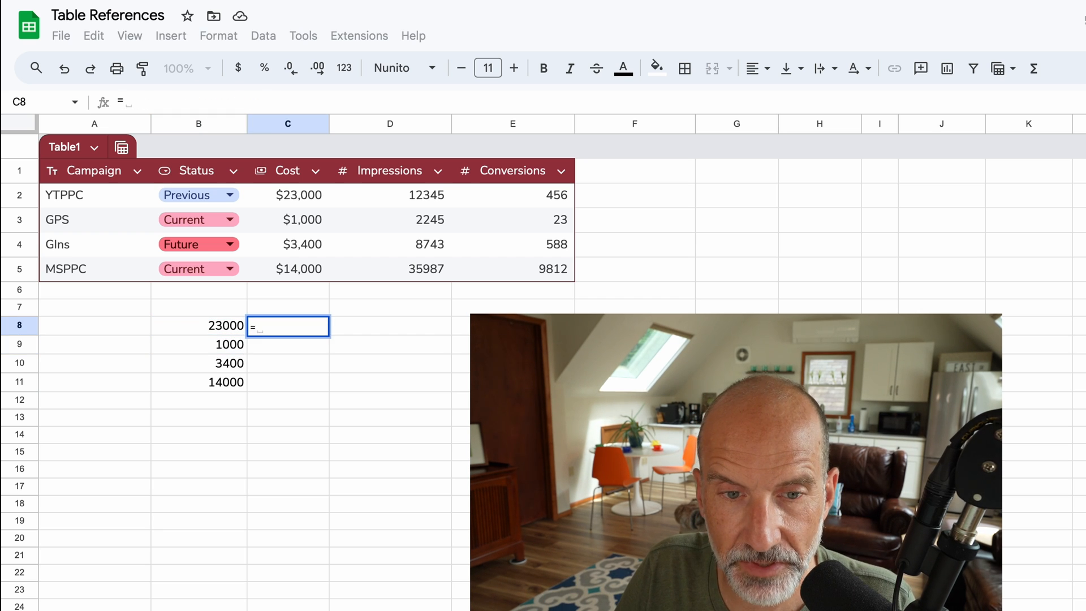
text(C2:C5)
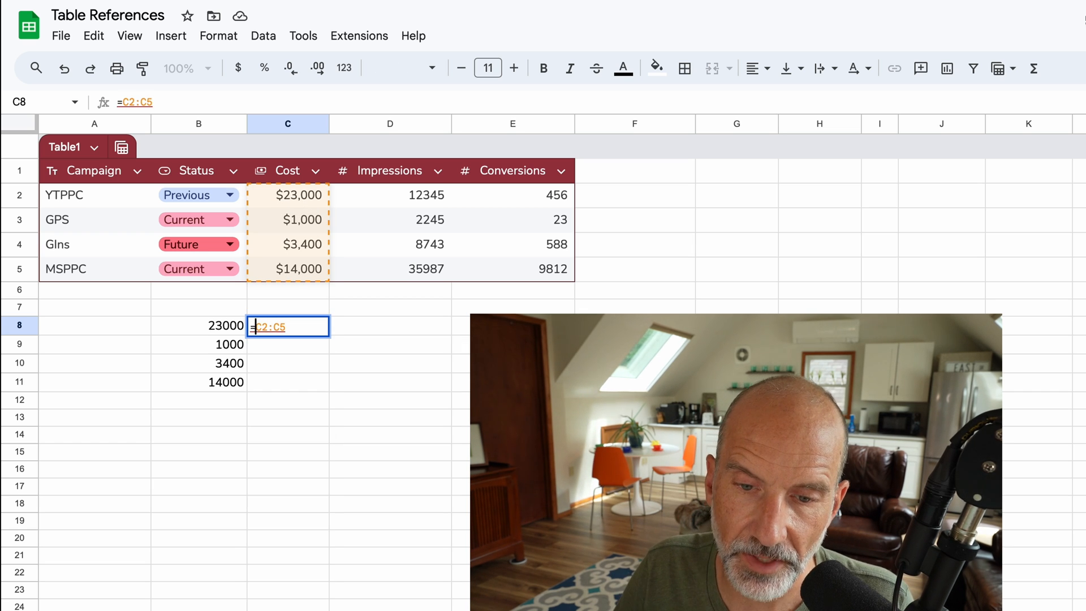
text(arrayform)
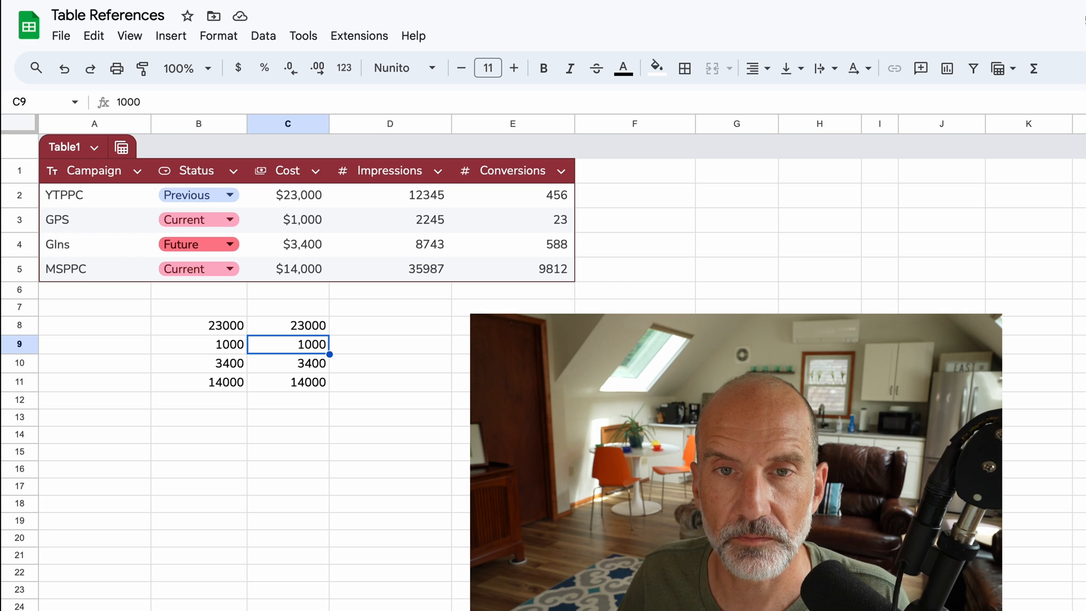
mouse_move(94, 291)
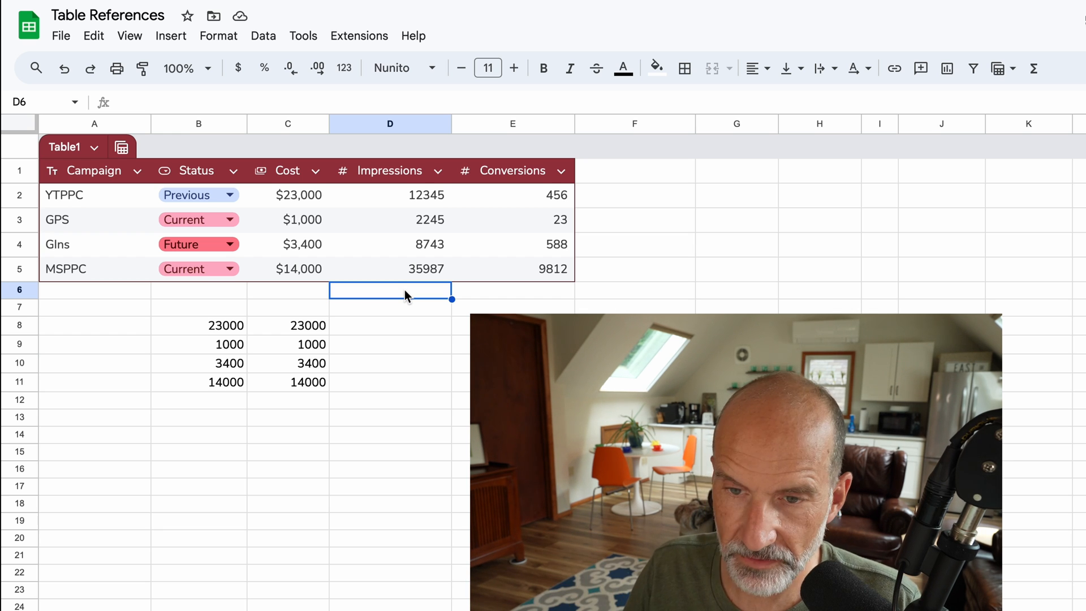
text(44444444448)
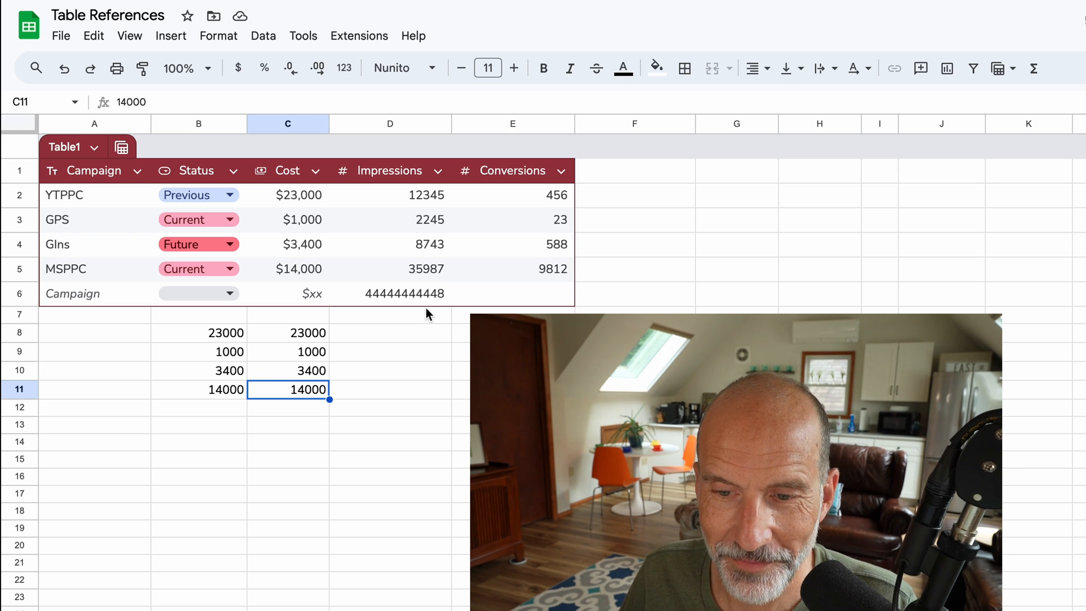
click(389, 293)
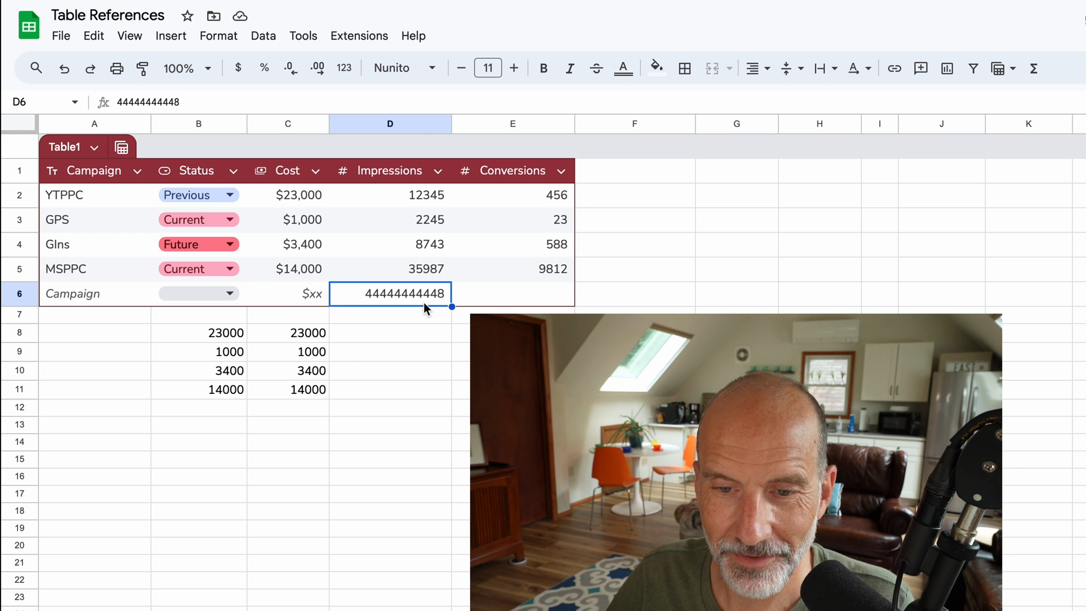
text(8874455)
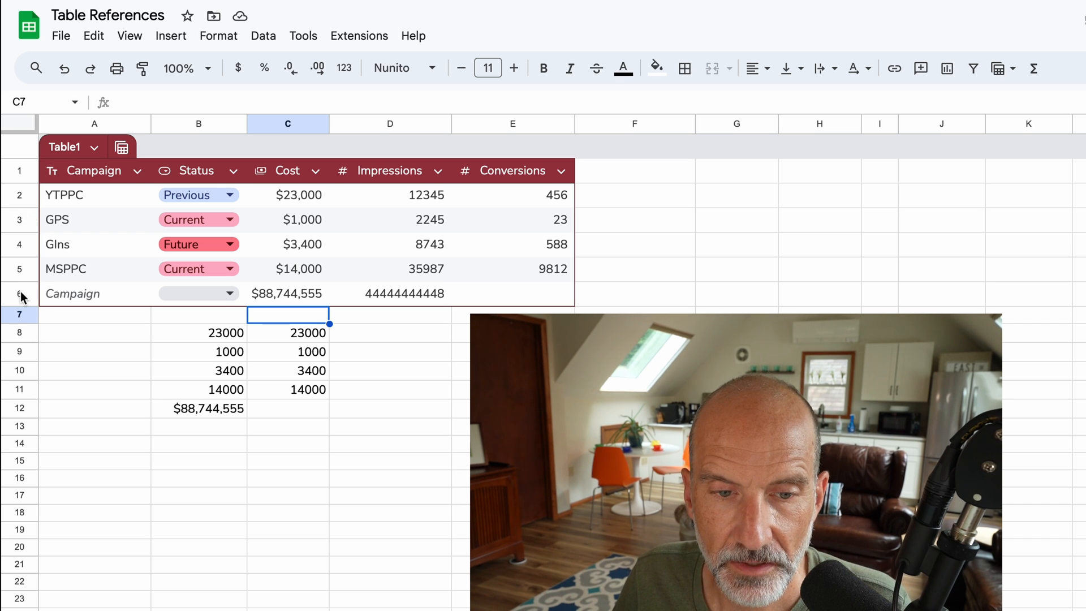
Step: Delete the new row and the MSPPC row from Table1, leaving three campaign rows
click(21, 293)
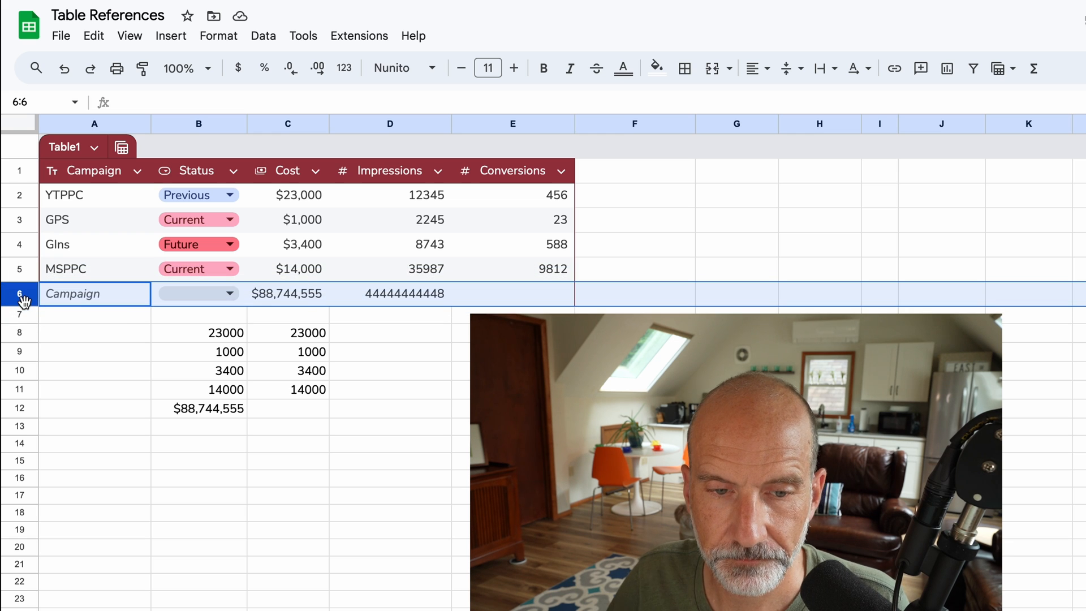
click(95, 269)
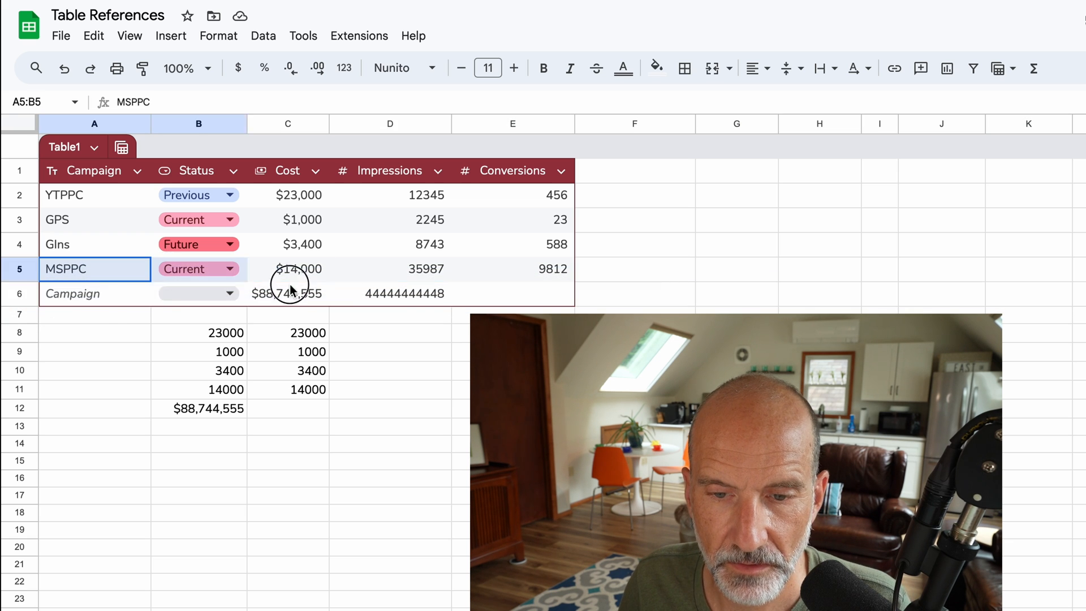
right_click(499, 269)
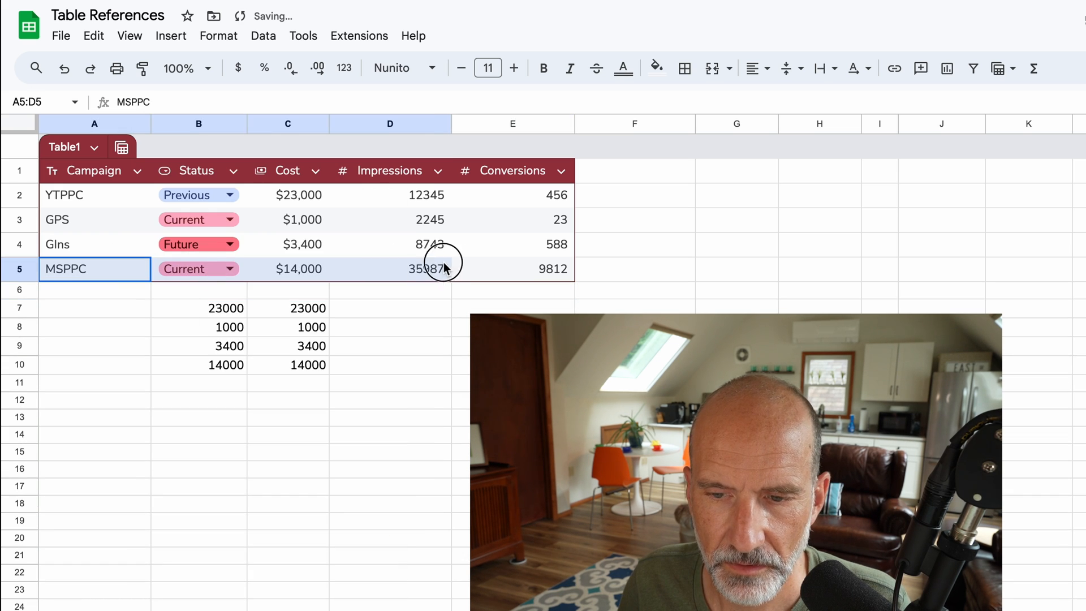
right_click(443, 269)
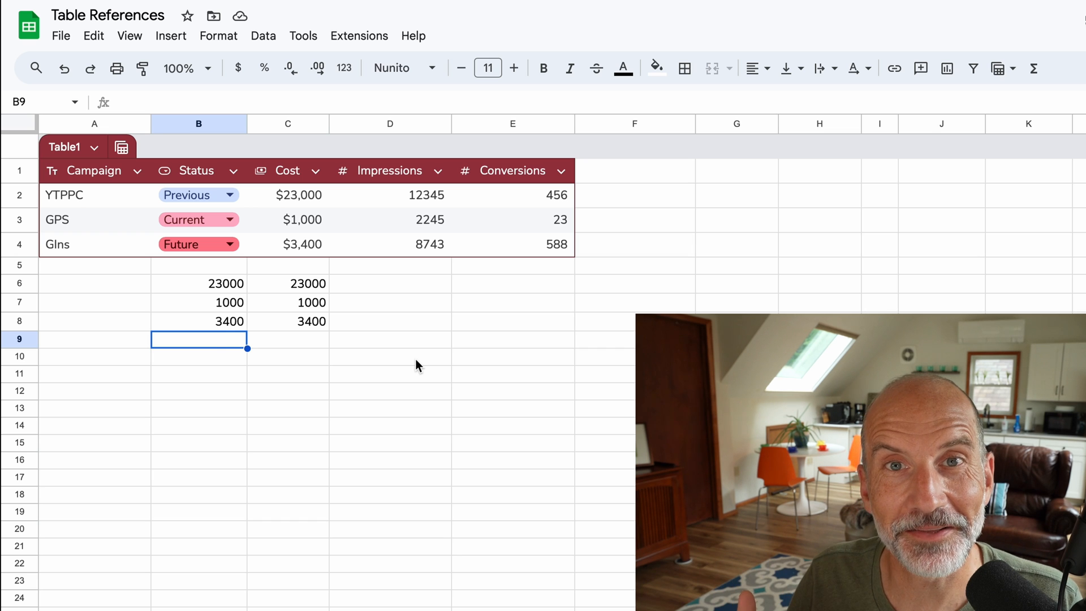
Step: Select the cells below the shortened cost lists
click(288, 338)
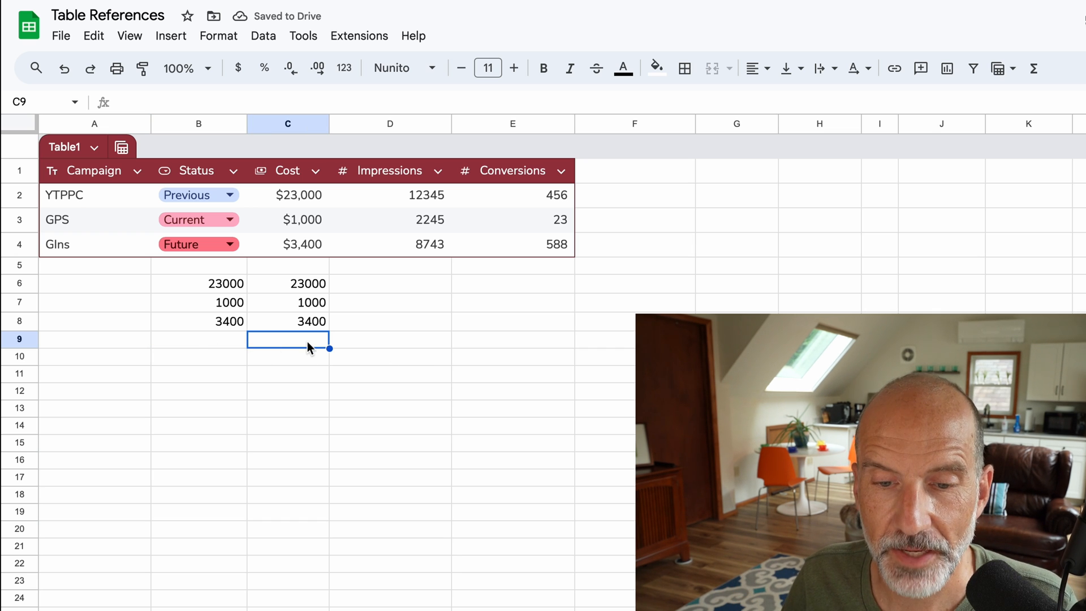
click(287, 320)
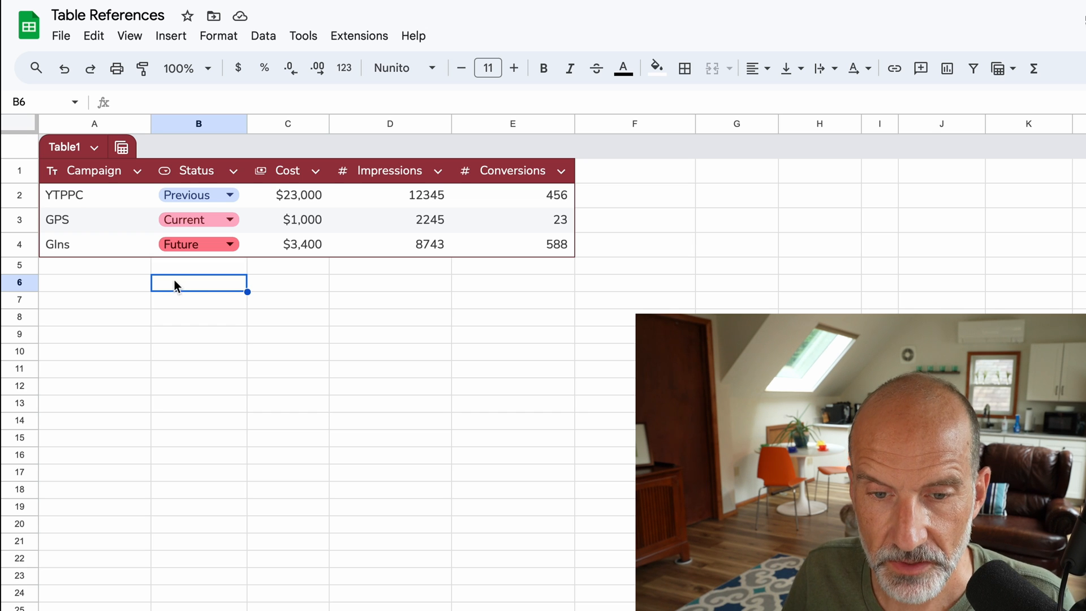
mouse_move(233, 310)
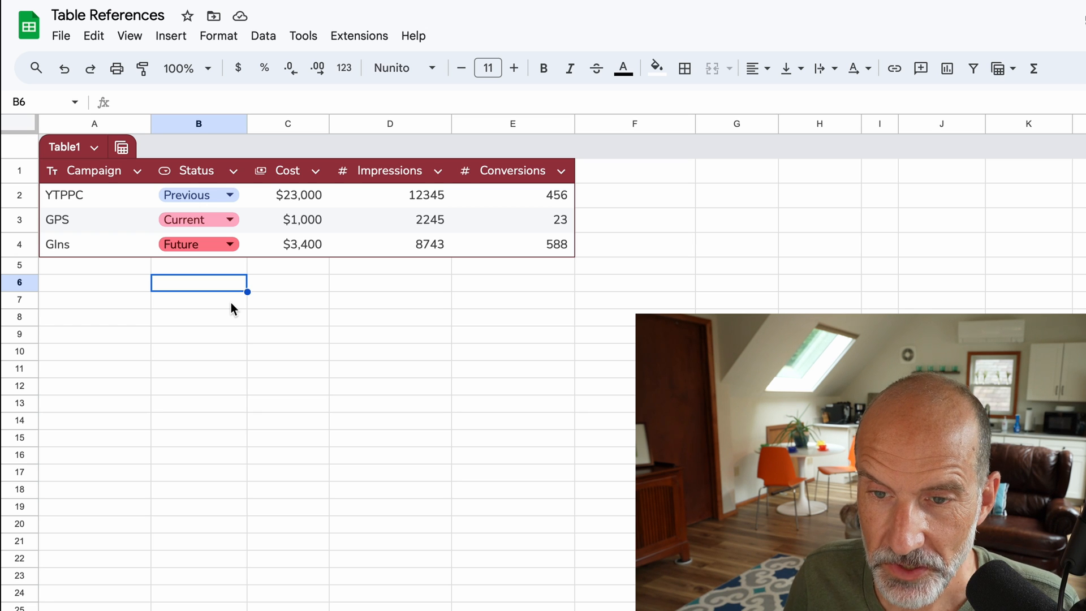
Step: Insert an empty column left of Impressions, adding Column 6 inside Table1
click(389, 219)
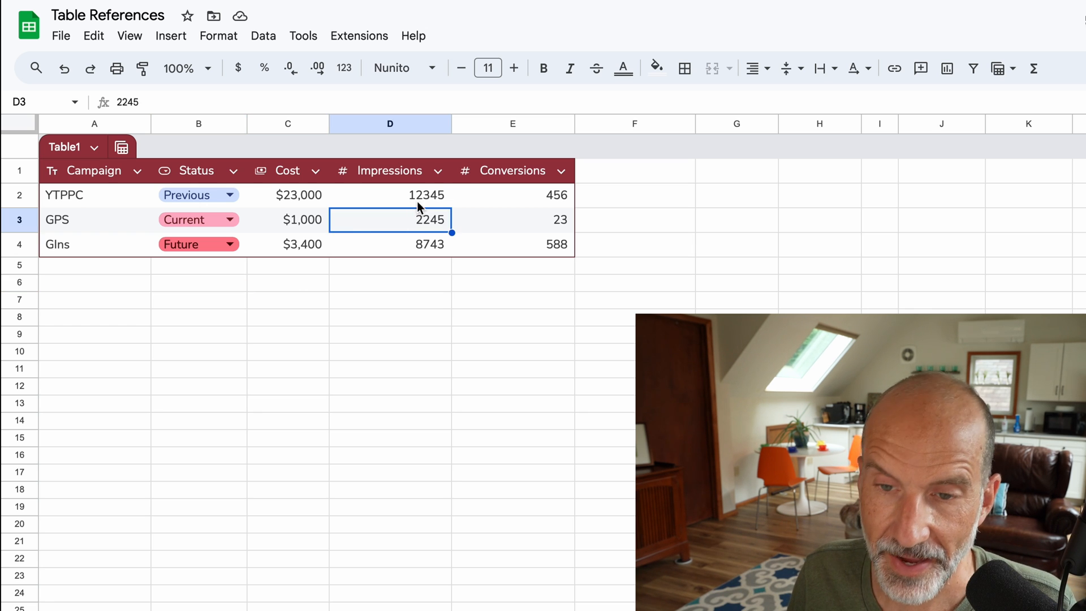
right_click(389, 125)
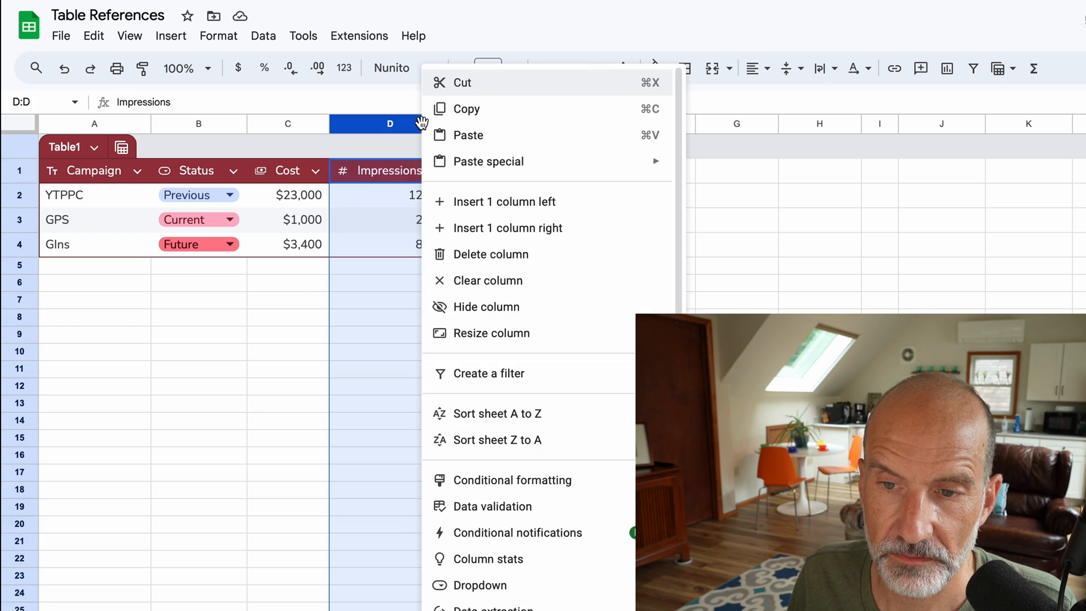
click(505, 201)
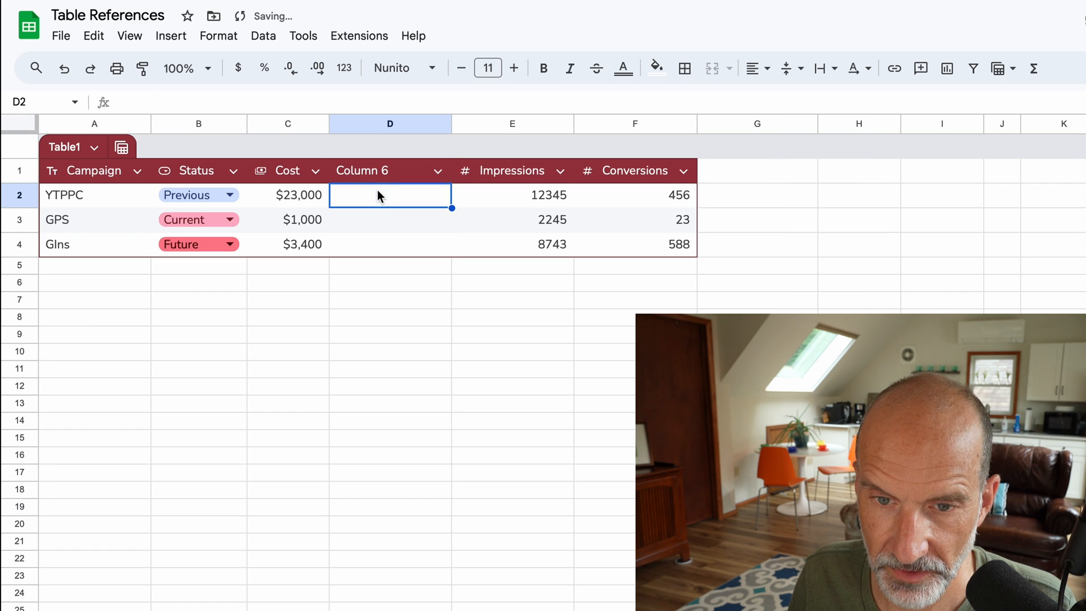
mouse_move(317, 319)
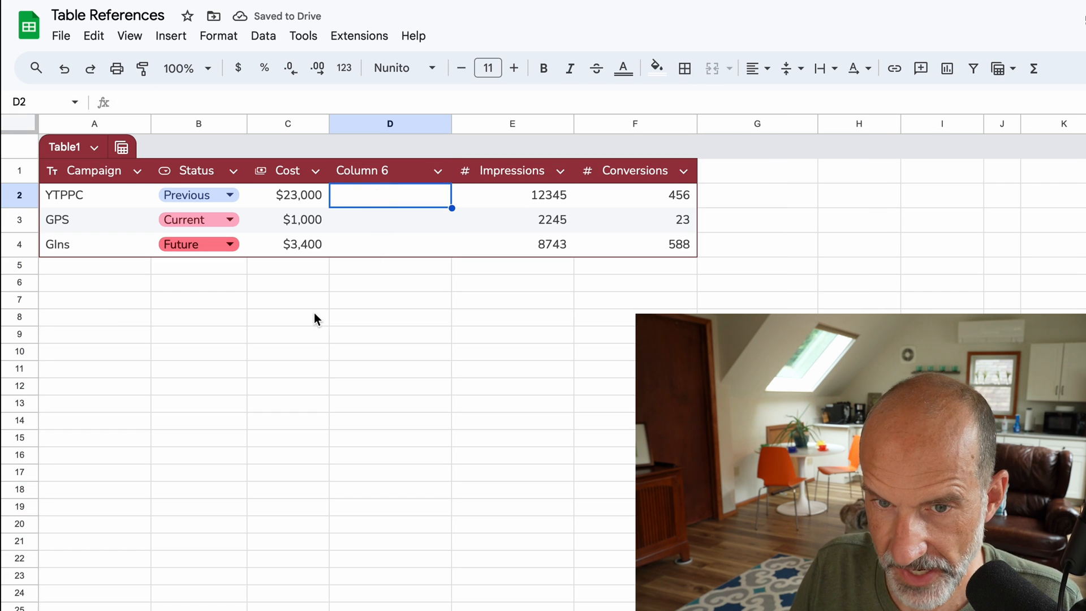
Step: Enter =ARRAYFORMULA(Table1[Cost]*1.03) in D2 to fill the new column with 3% inflated costs
text(=)
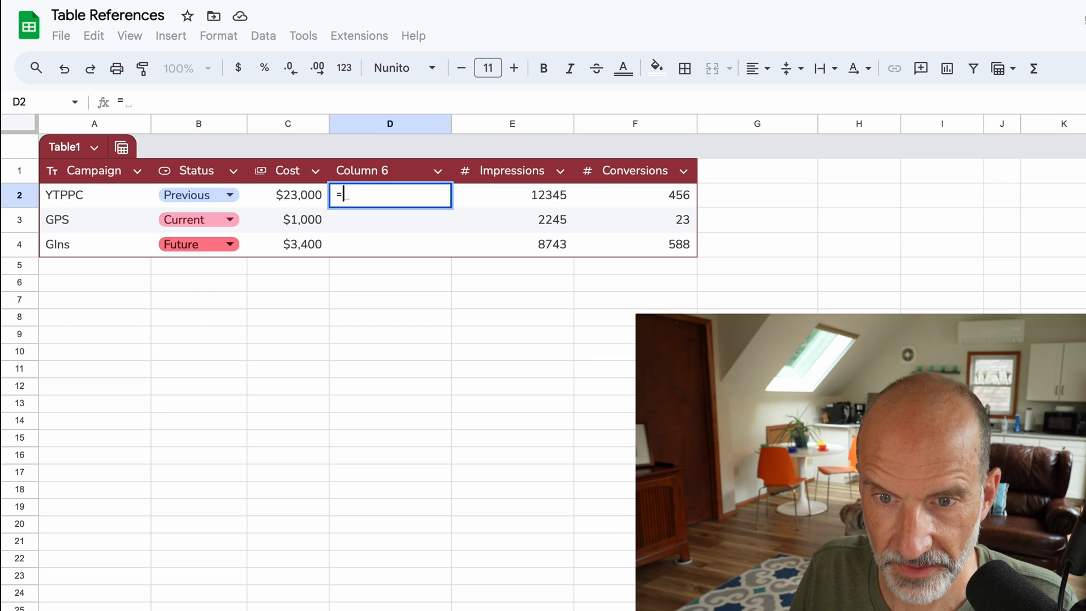
text(arr)
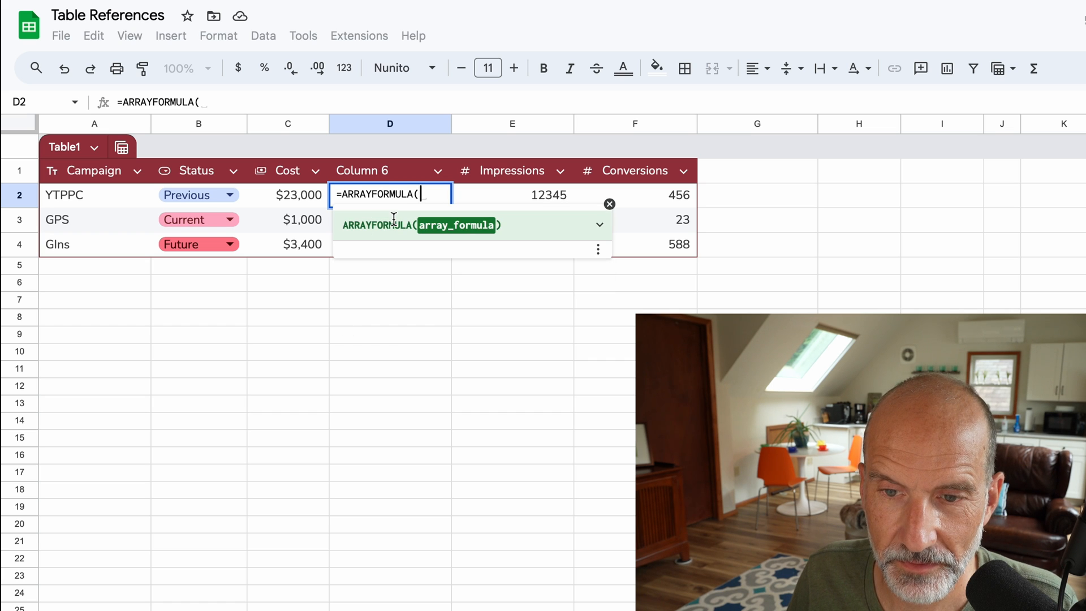
mouse_move(310, 202)
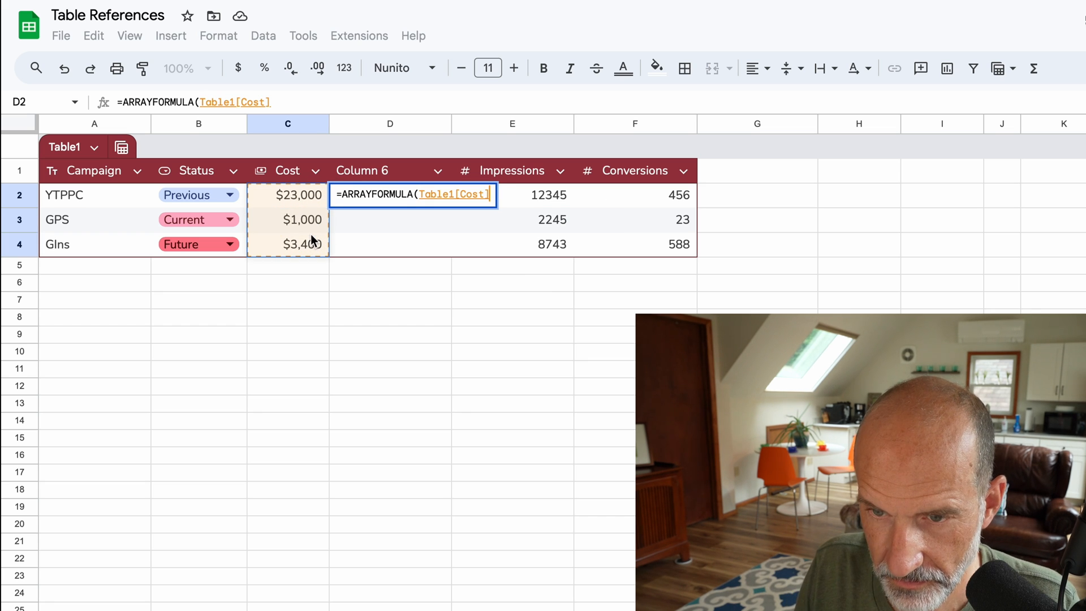
text(*1.)
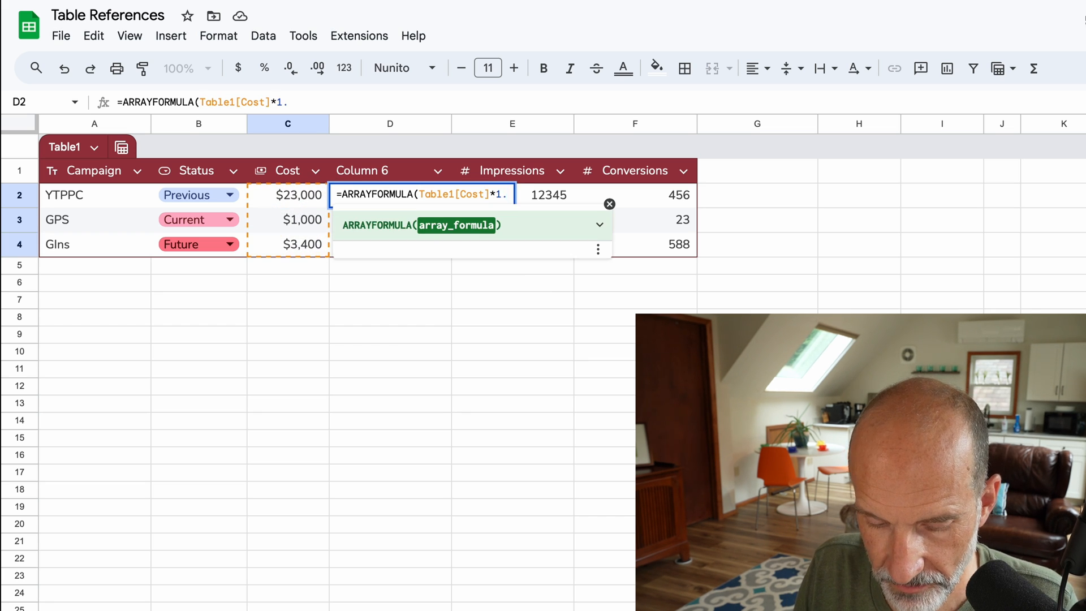
text(0)
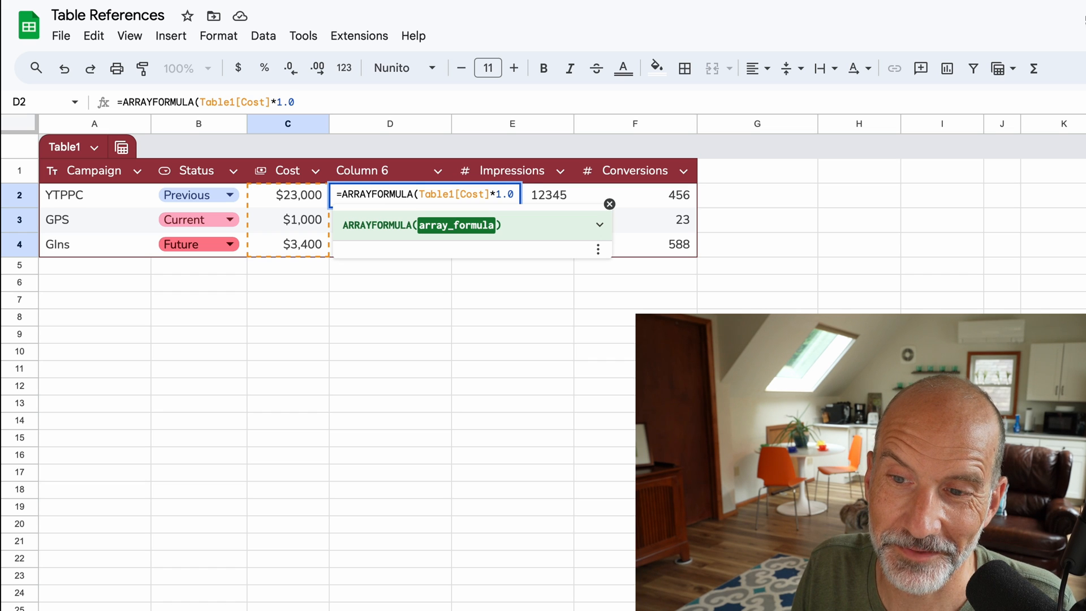
text(3))
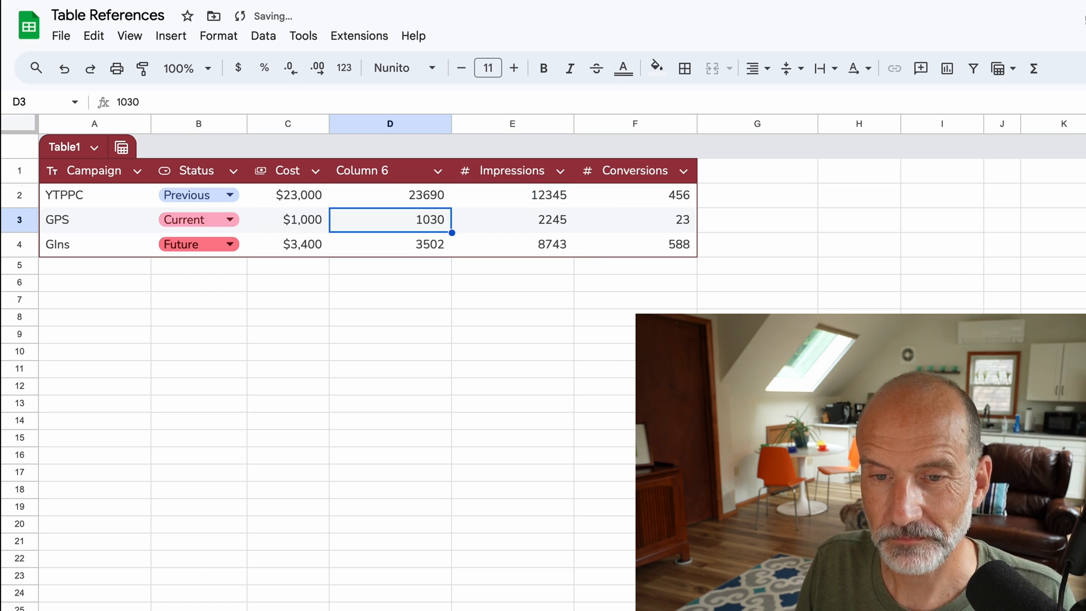
Step: Inspect the array formula in D2 and its spilled value 3502 in D3
click(389, 195)
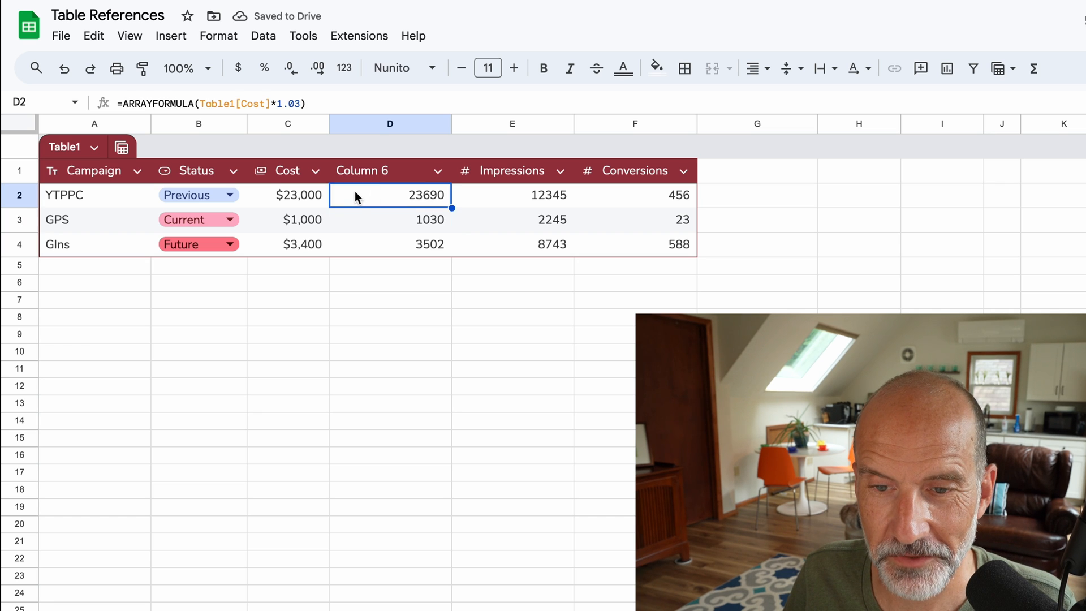
click(389, 219)
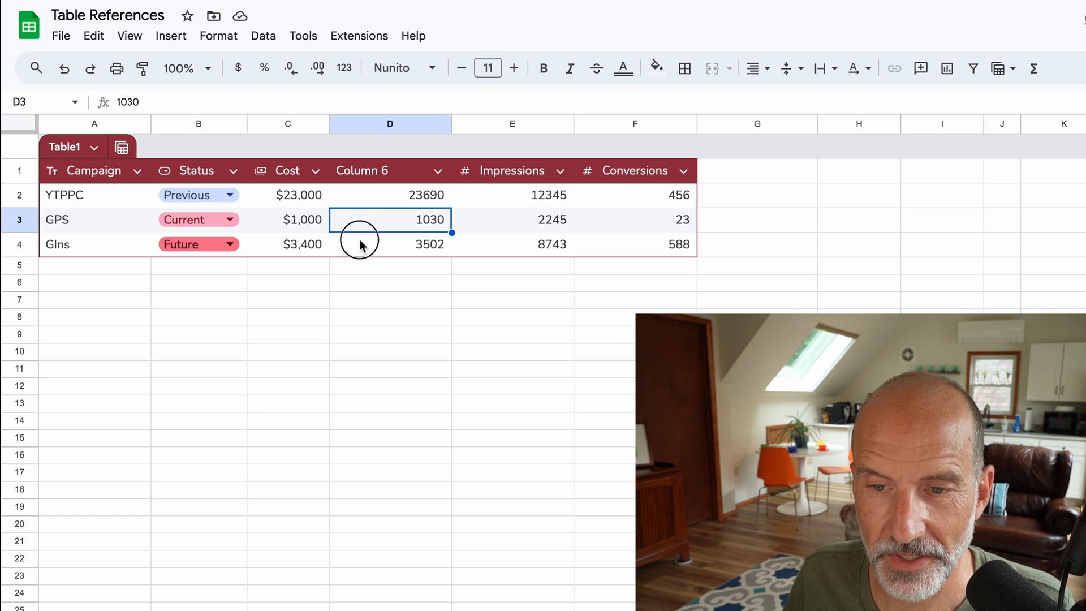
click(389, 195)
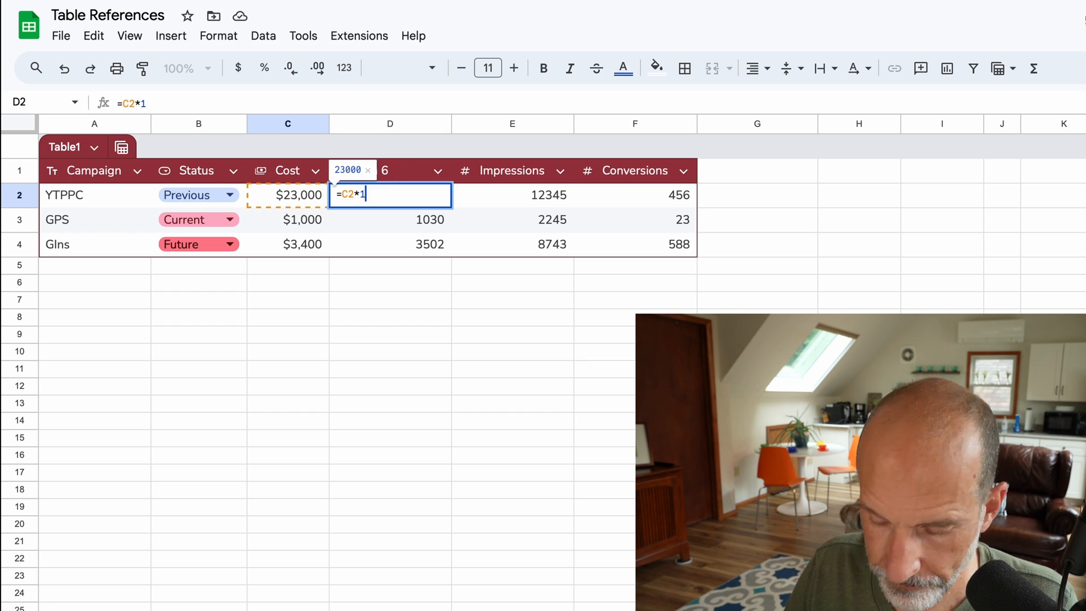
Step: Commit =C2*1.03 in D2 and fill it down to D4, showing 23690, 1030 and 3502
key(Enter)
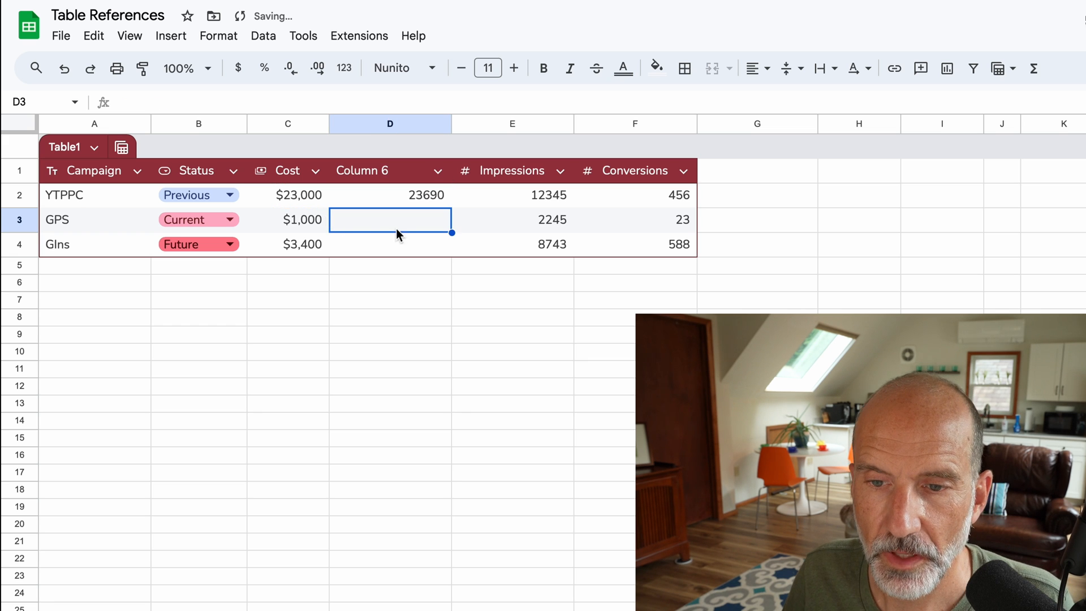
click(389, 195)
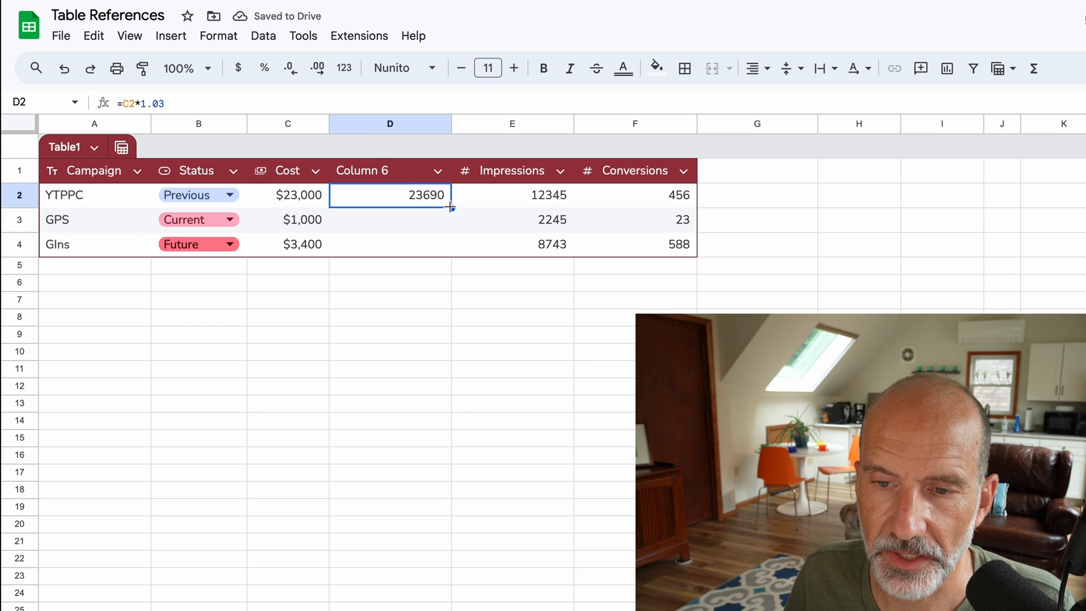
drag(449, 206, 448, 252)
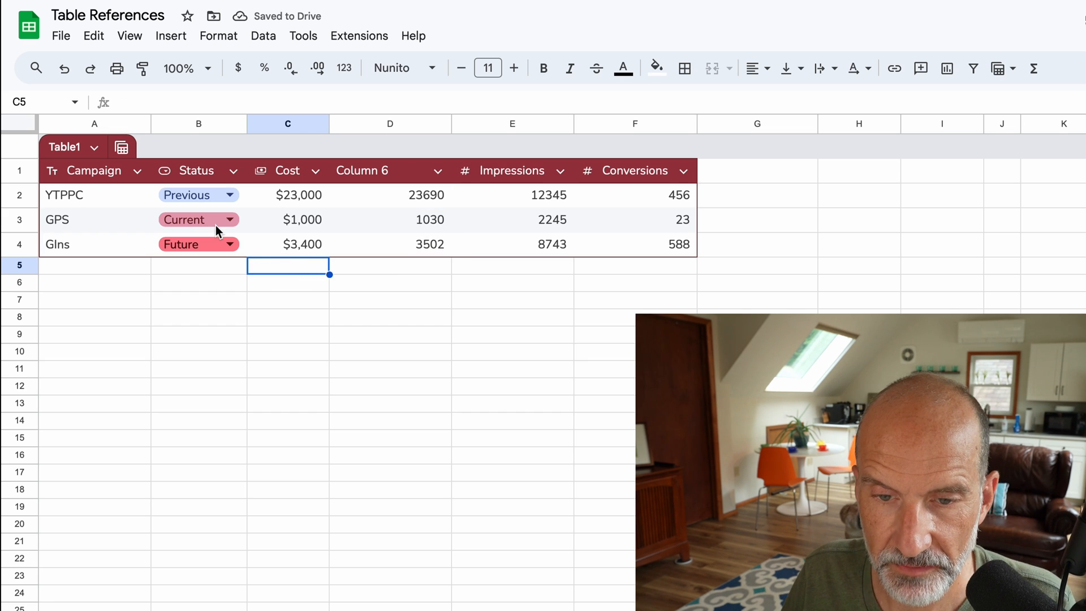
text(8,000)
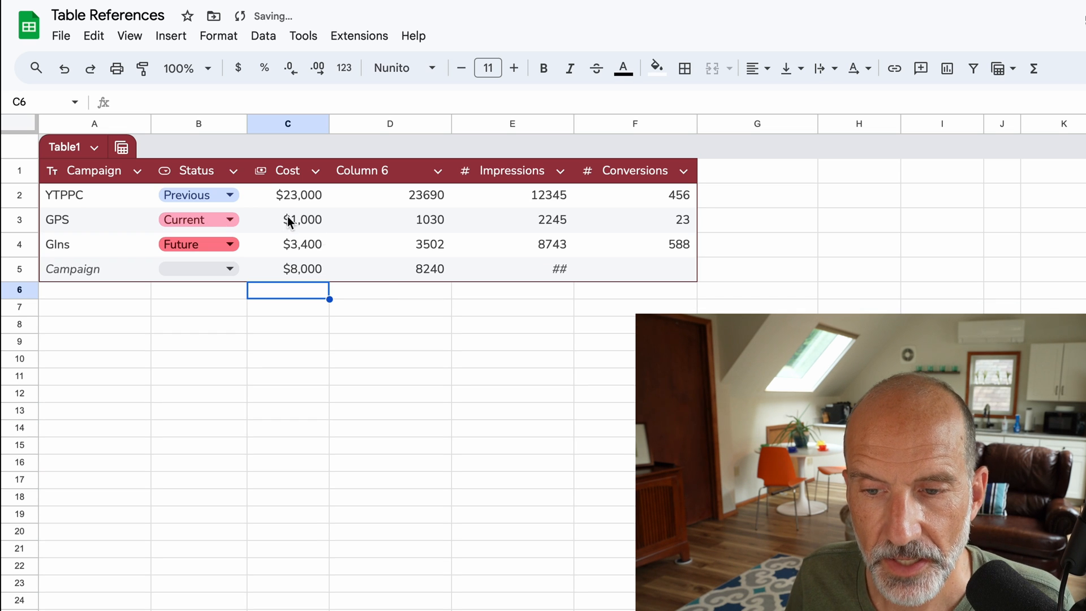
click(389, 269)
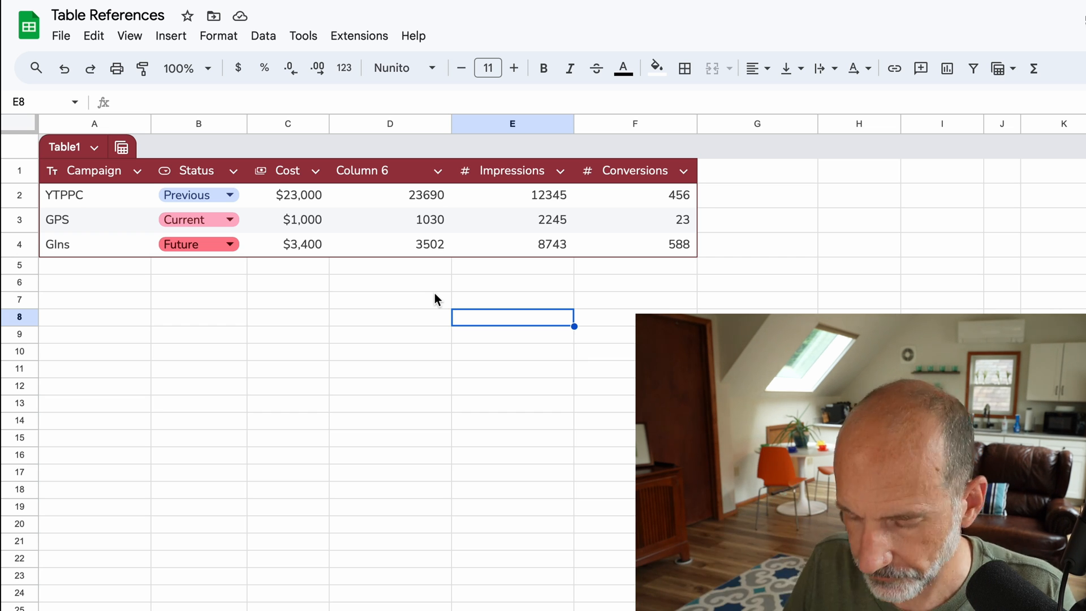
Step: Enter =SUM(Impressions)/SUM(Table1[Cost]) in E8, returning $1
text(=)
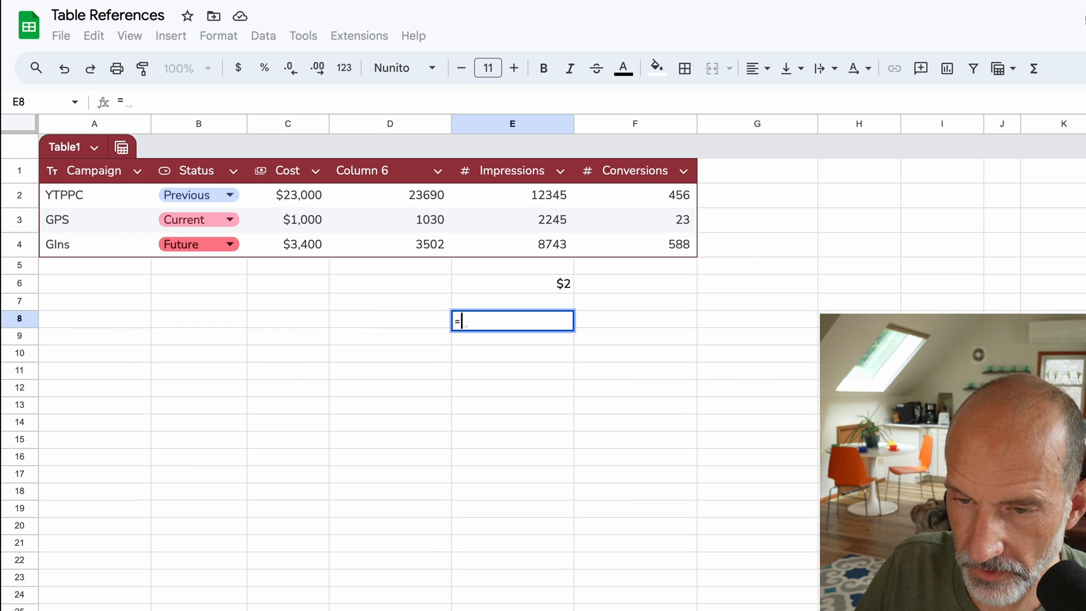
text(SUM()
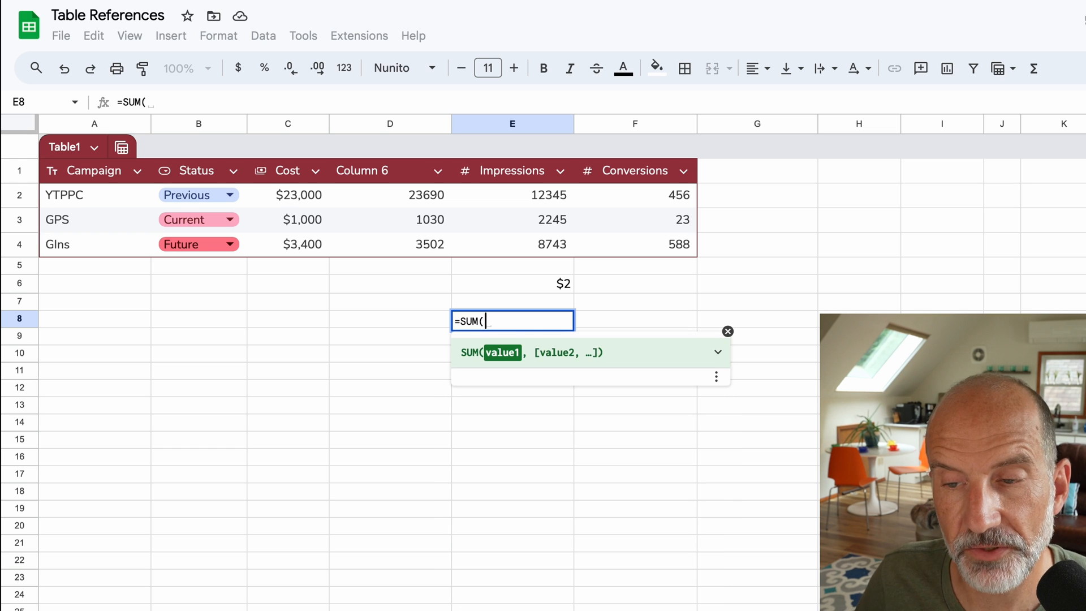
drag(511, 195, 511, 220)
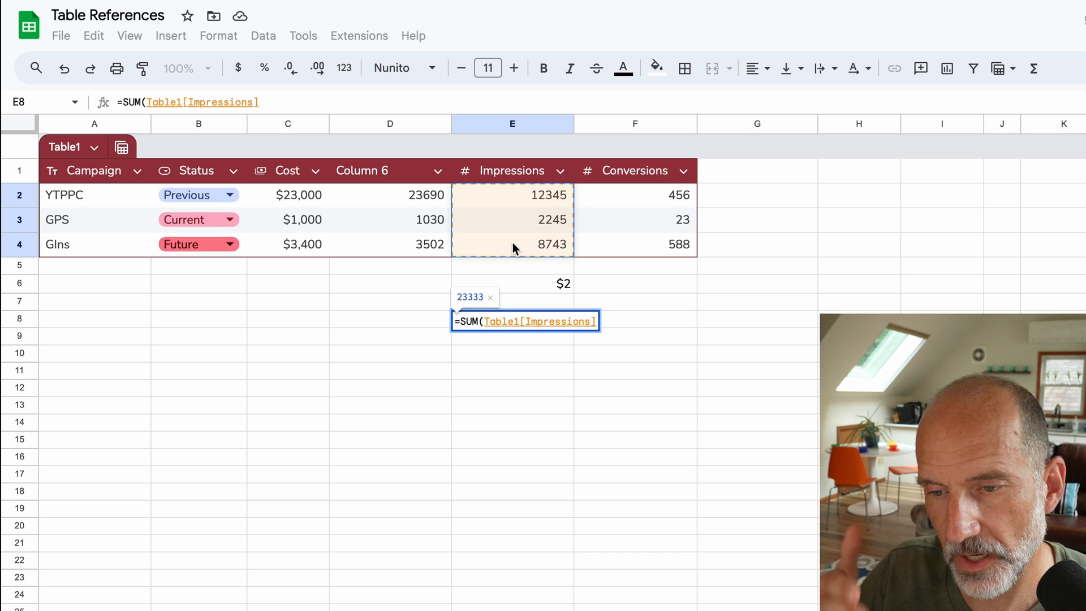
text())
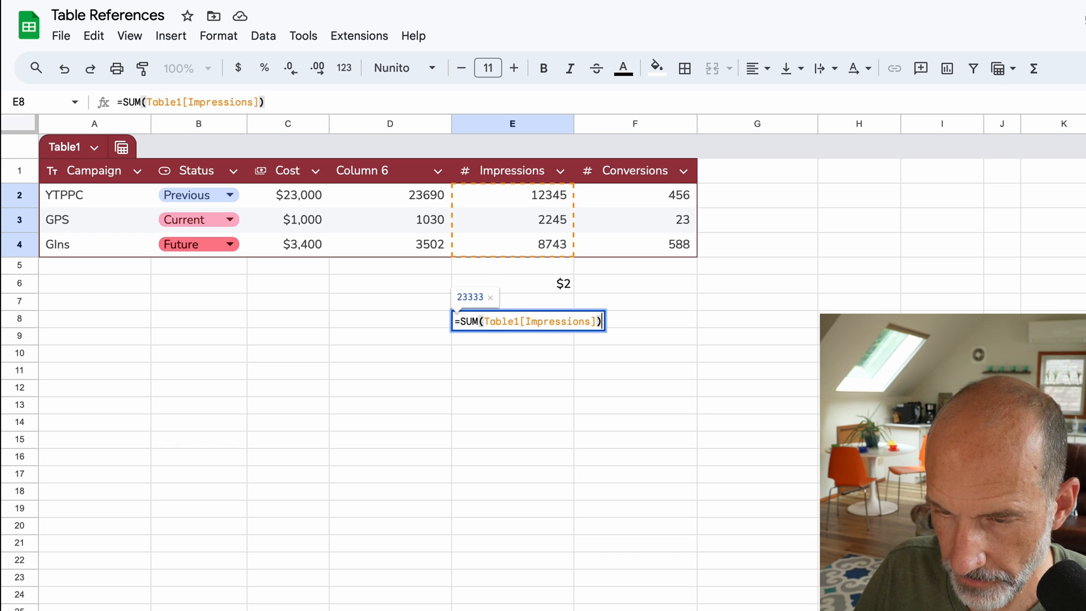
text(/)
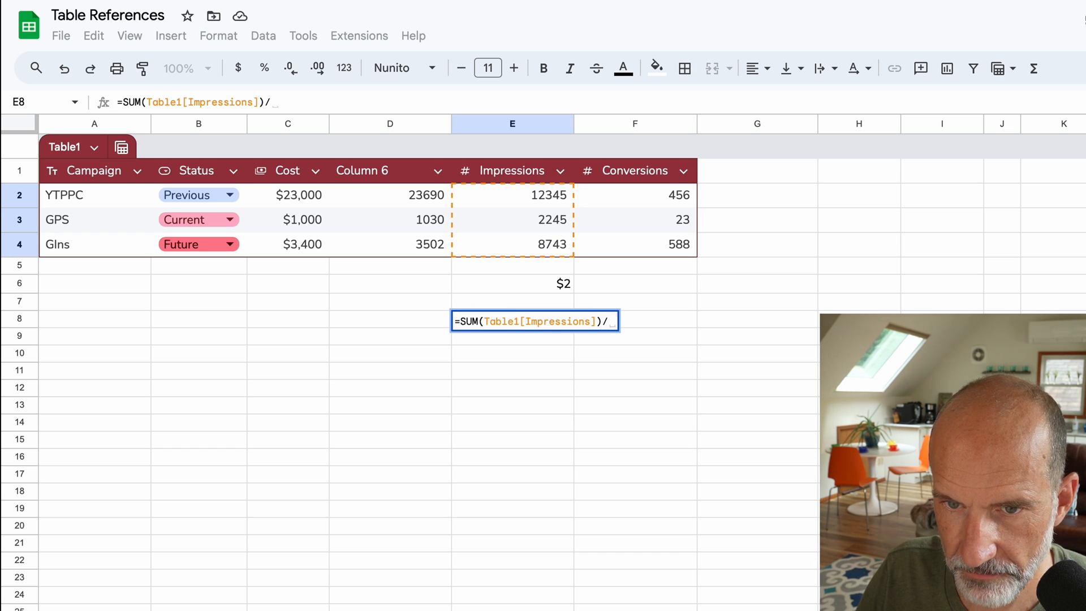
text(sum)
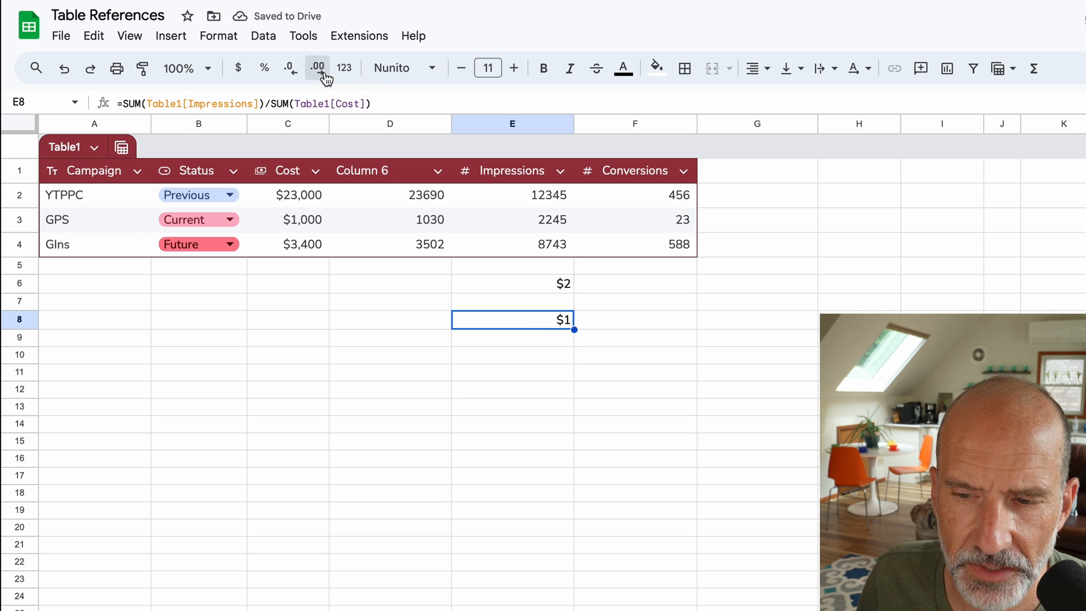
Step: Increase the decimal places of the E8 result so it reads $0.85
click(317, 67)
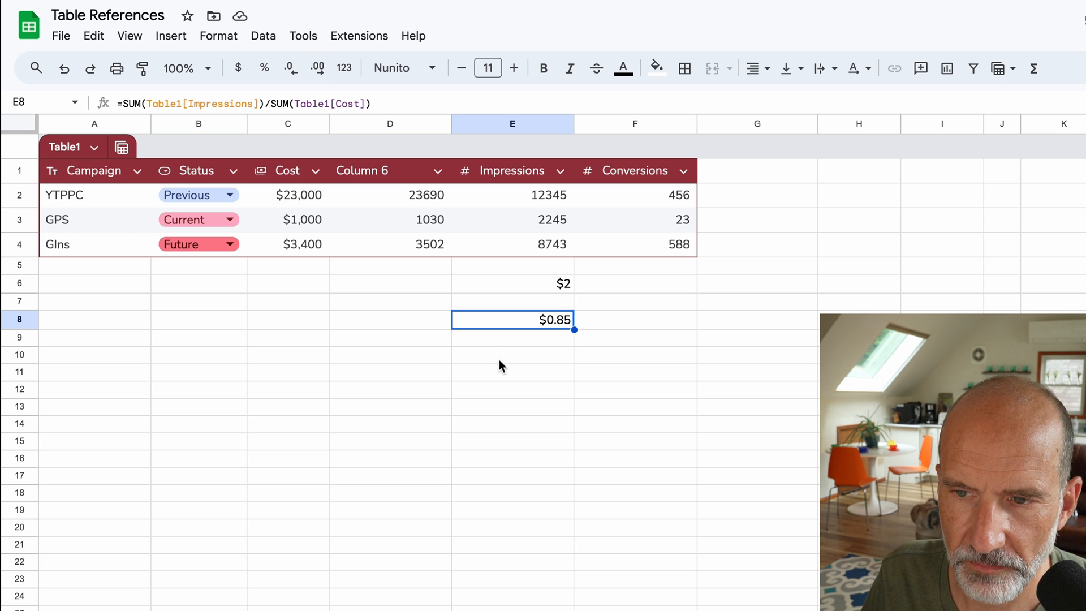
mouse_move(519, 353)
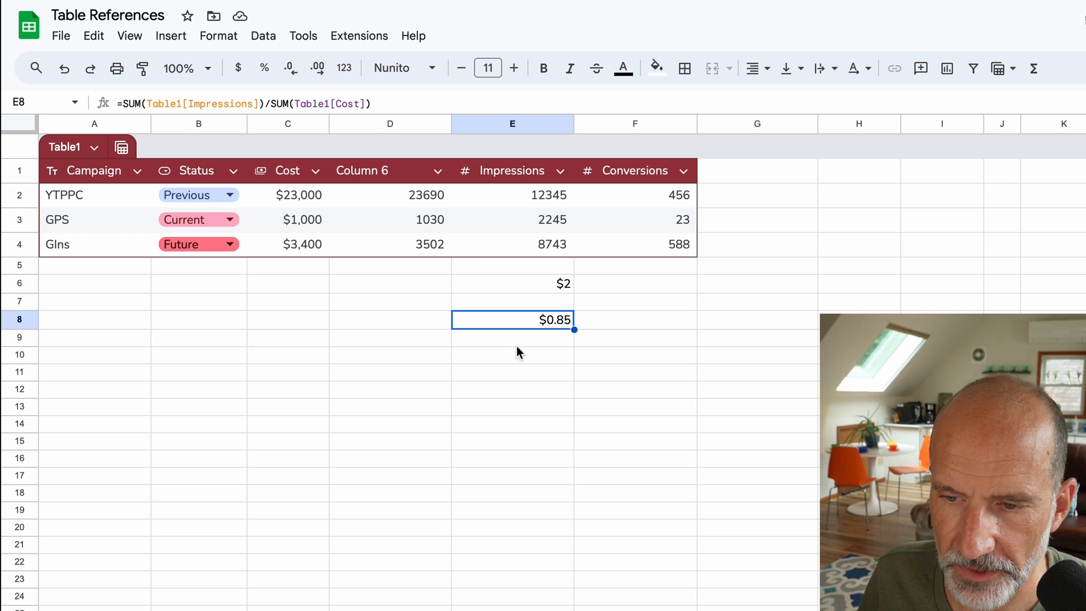